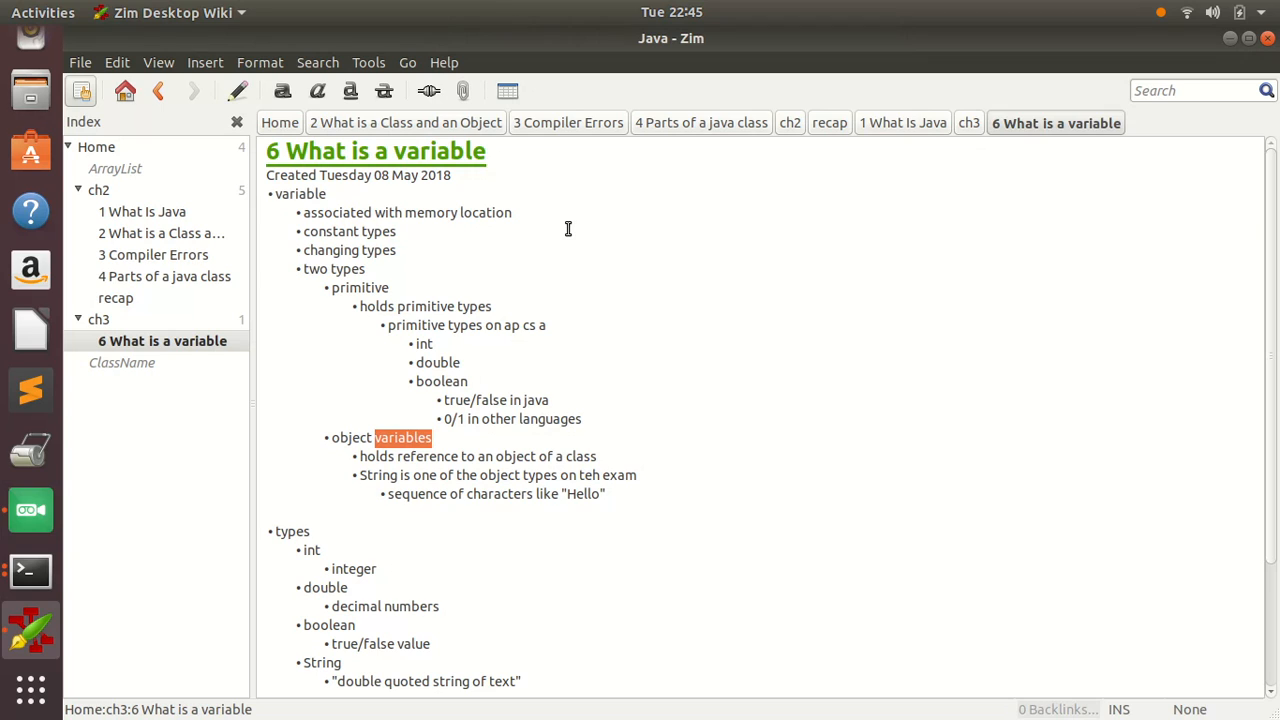
# - Review the double and true/false notes, then start a new line in Main.java below the Rect objects
pyautogui.scroll(-3)
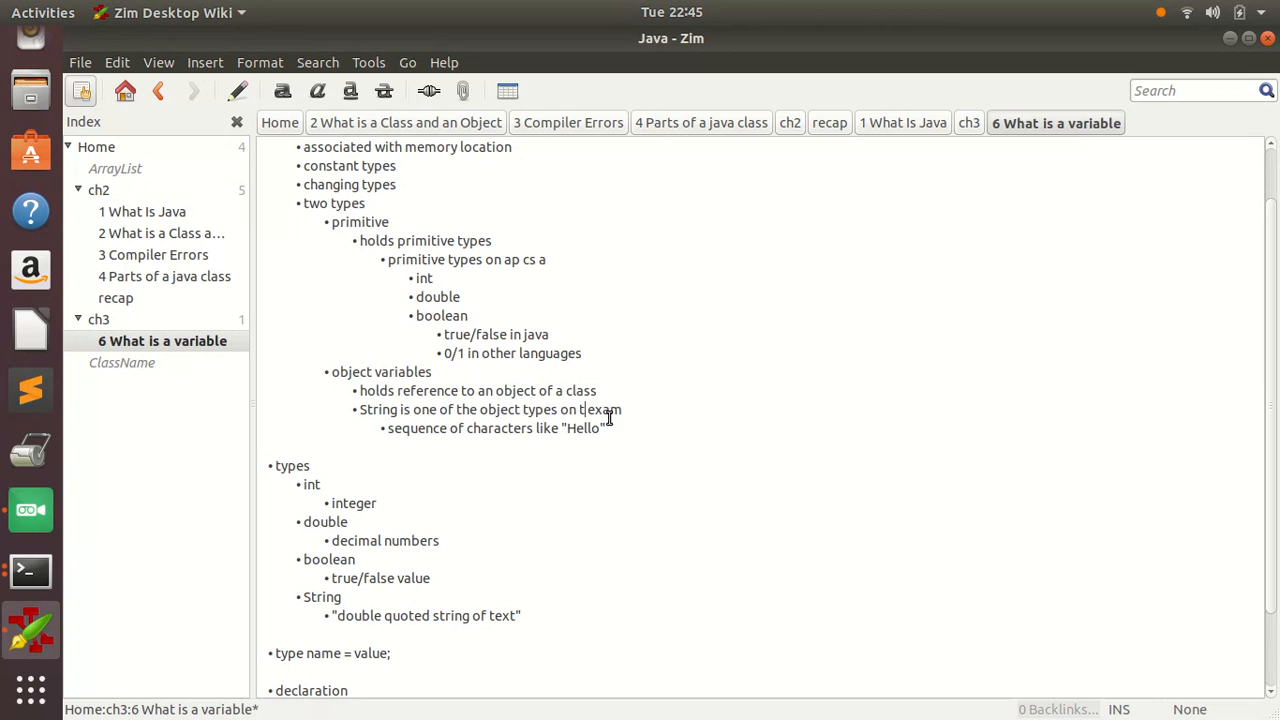
pyautogui.scroll(3)
pyautogui.write('he')
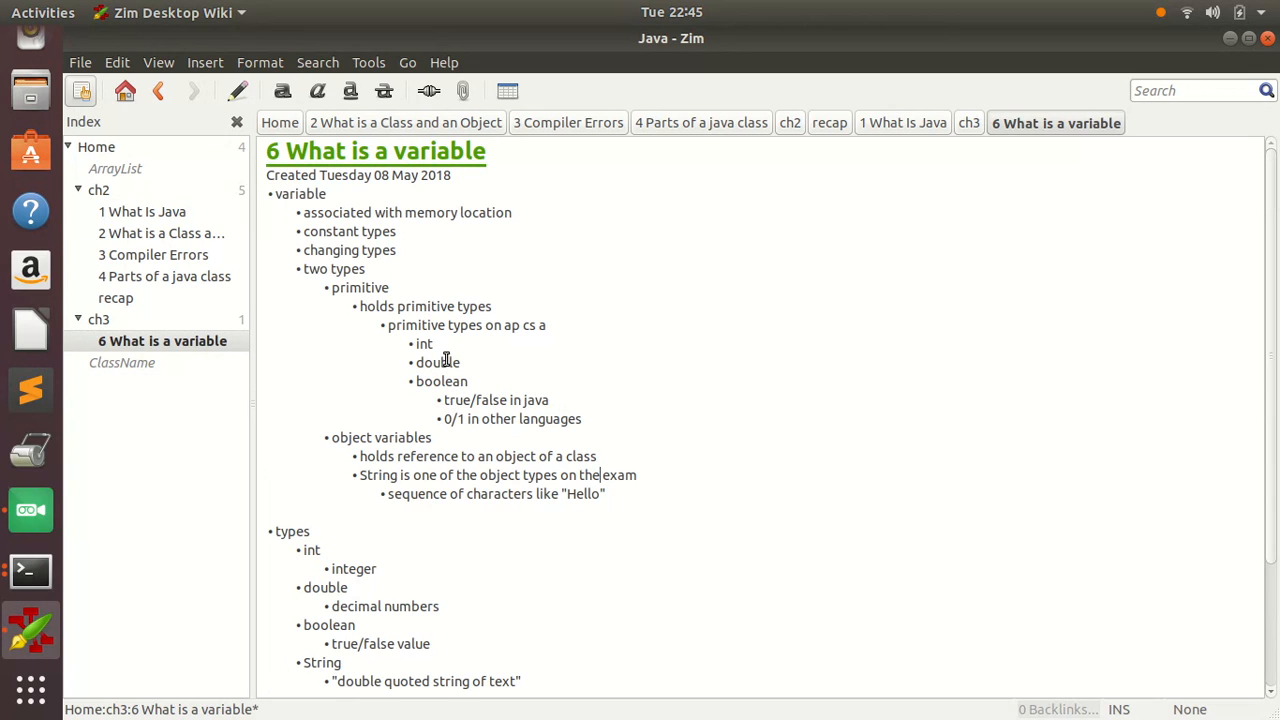
pyautogui.moveTo(448, 380)
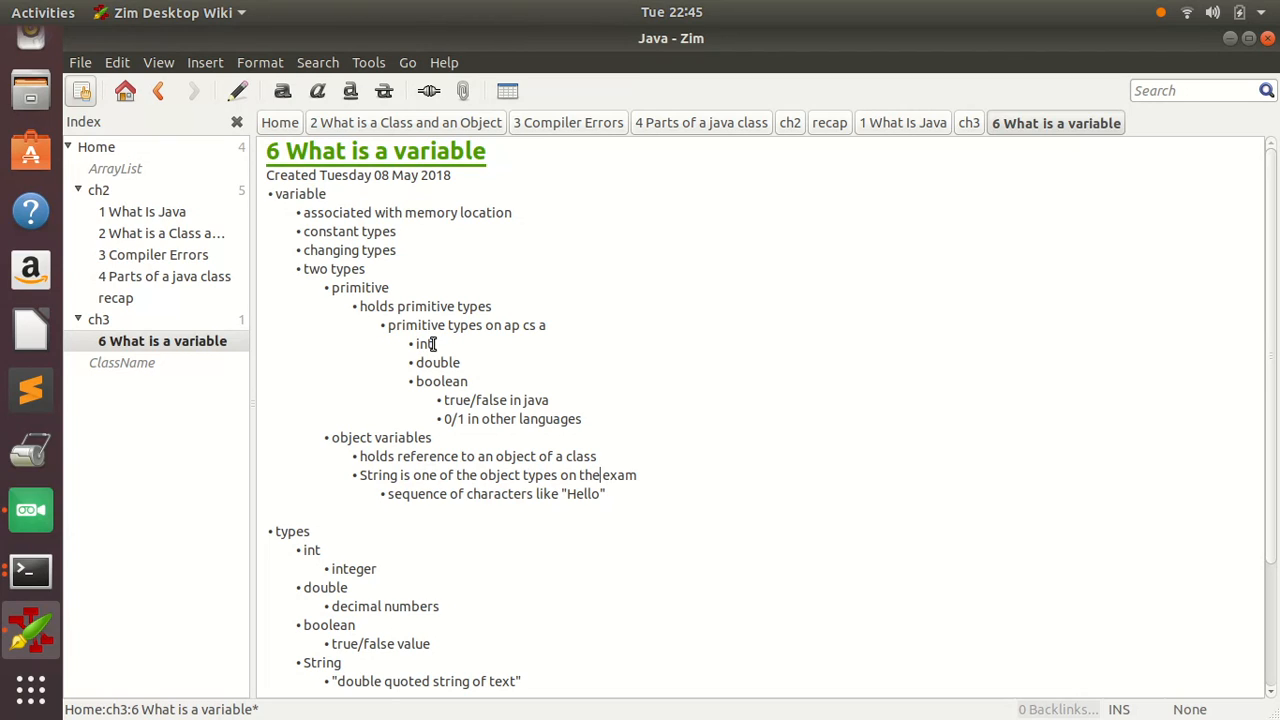
pyautogui.doubleClick(436, 362)
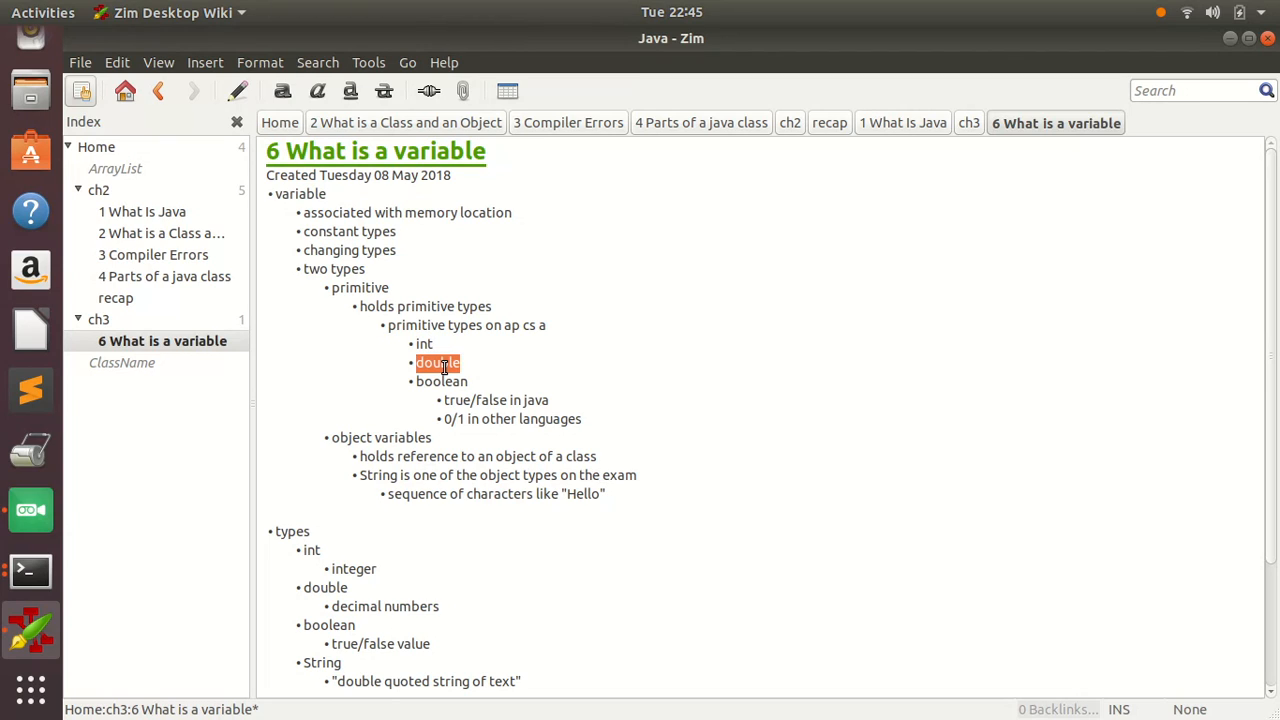
pyautogui.doubleClick(440, 380)
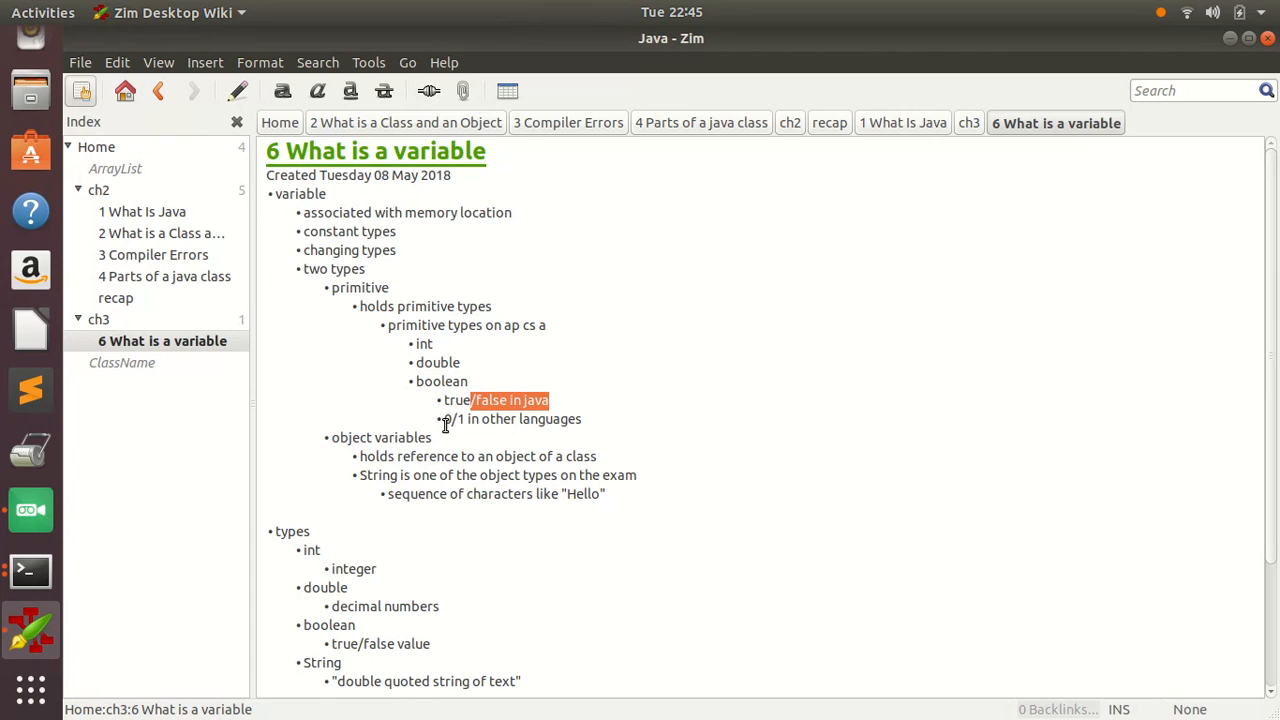
pyautogui.click(590, 418)
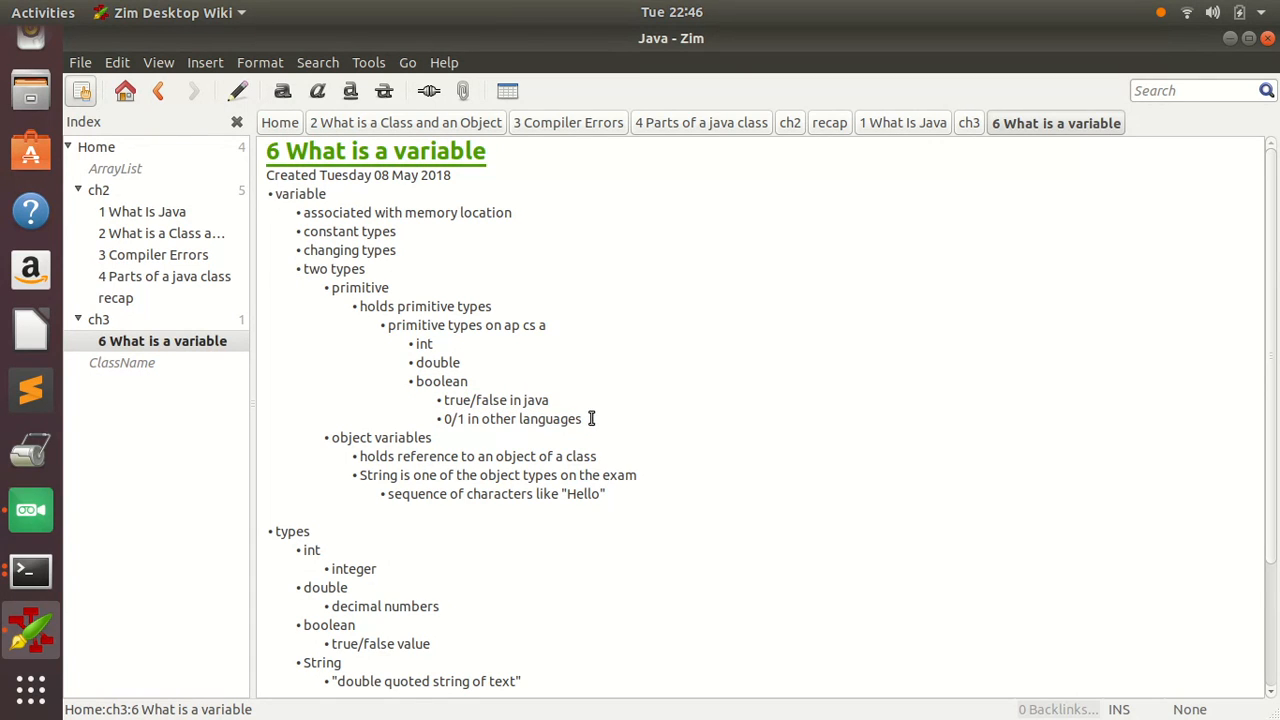
pyautogui.doubleClick(360, 436)
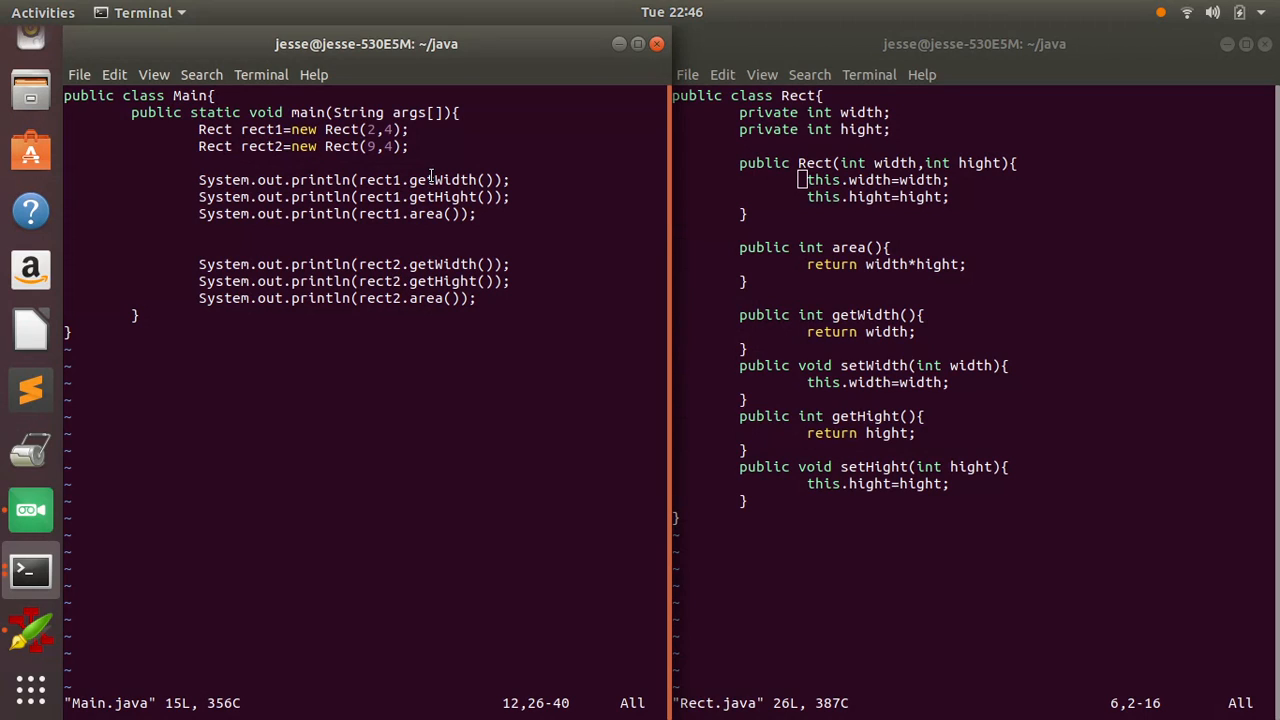
# - Declare int a=1; and double b=2.5 on new lines below the Rect objects
pyautogui.press('o')
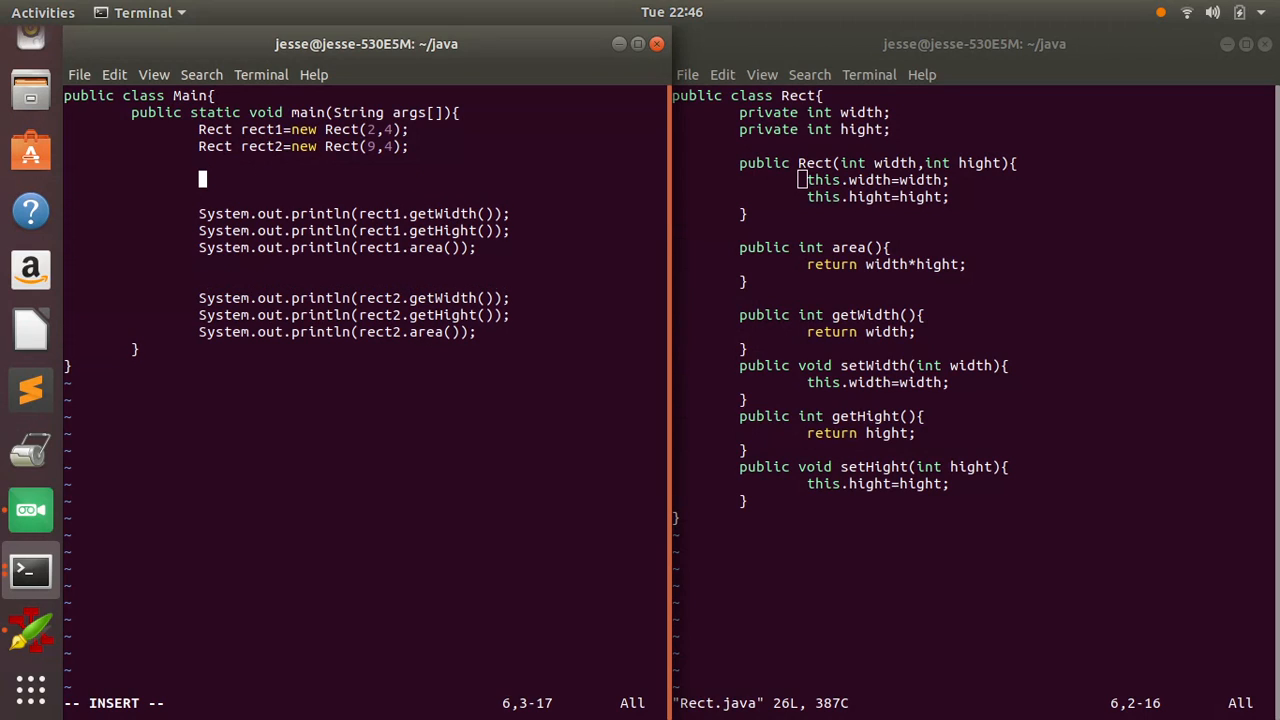
pyautogui.write('int')
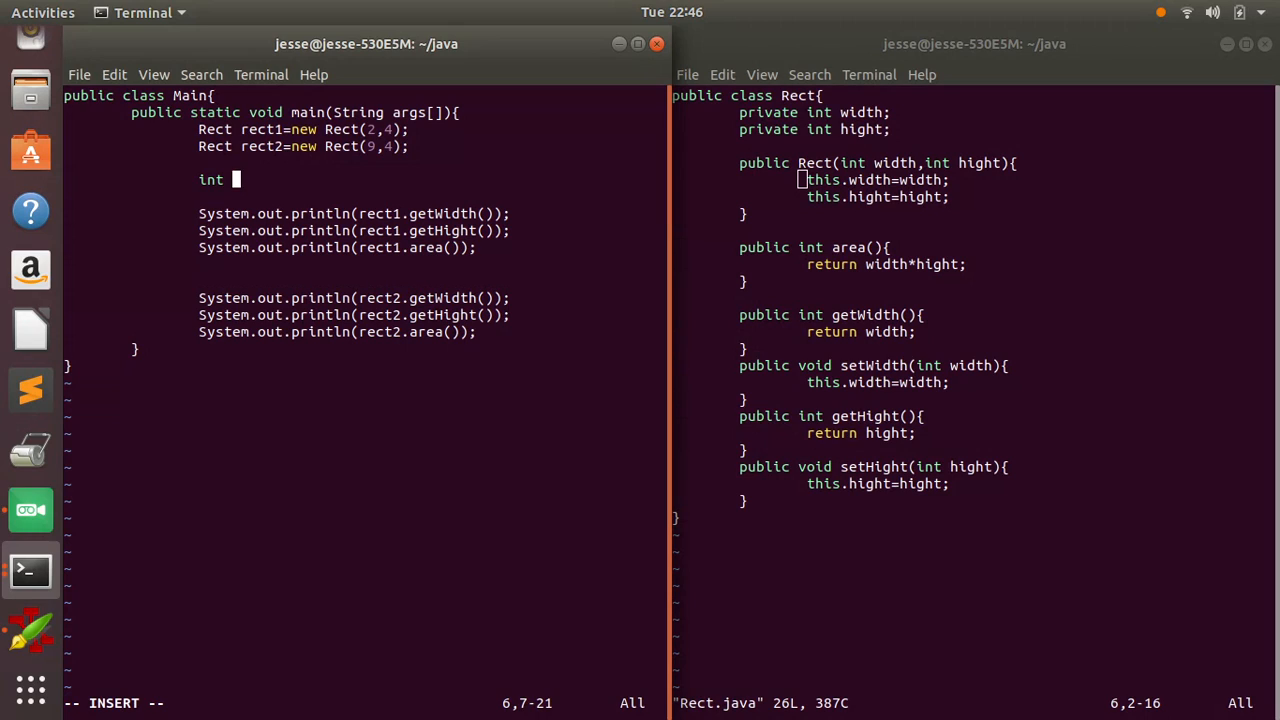
pyautogui.write('a')
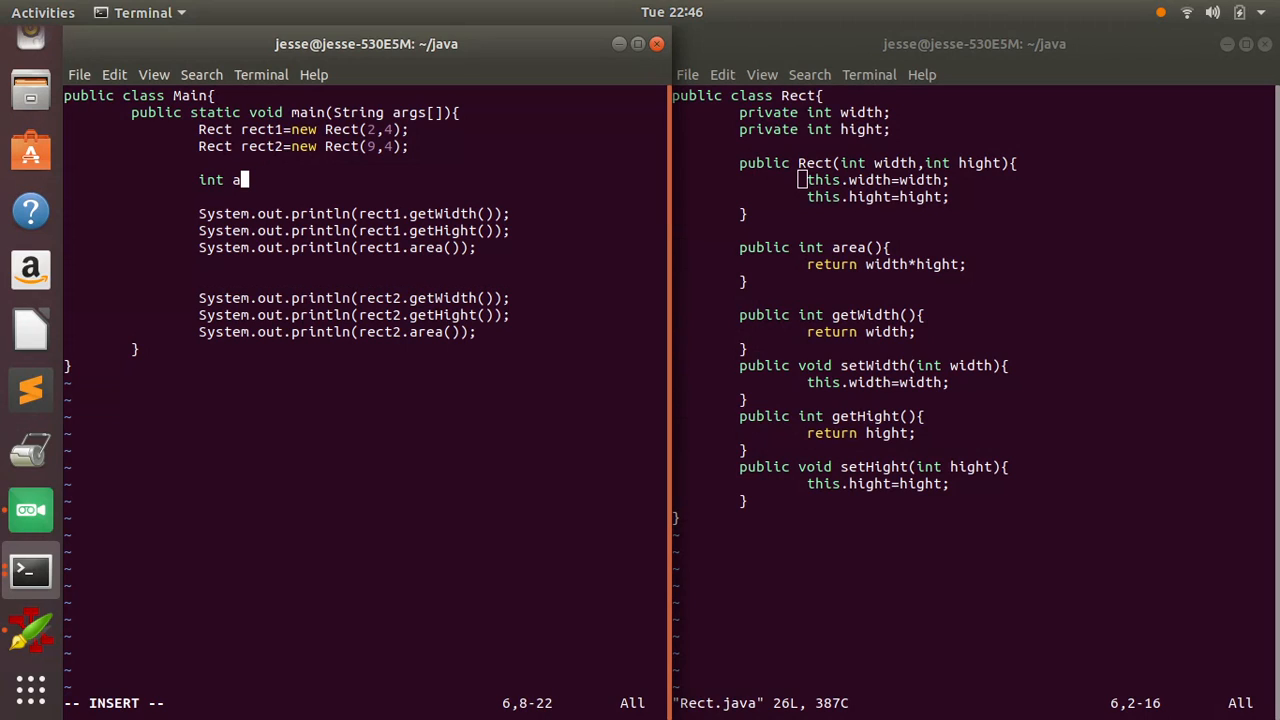
pyautogui.write('=1;')
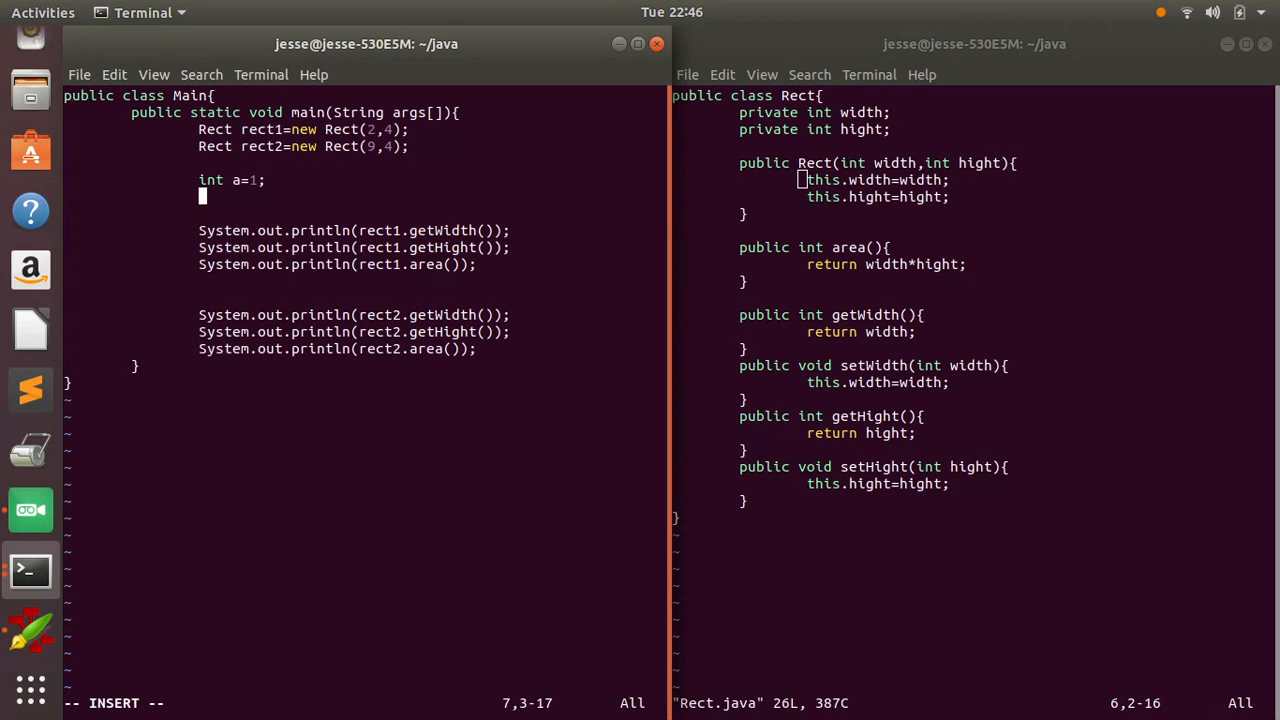
pyautogui.write('double b')
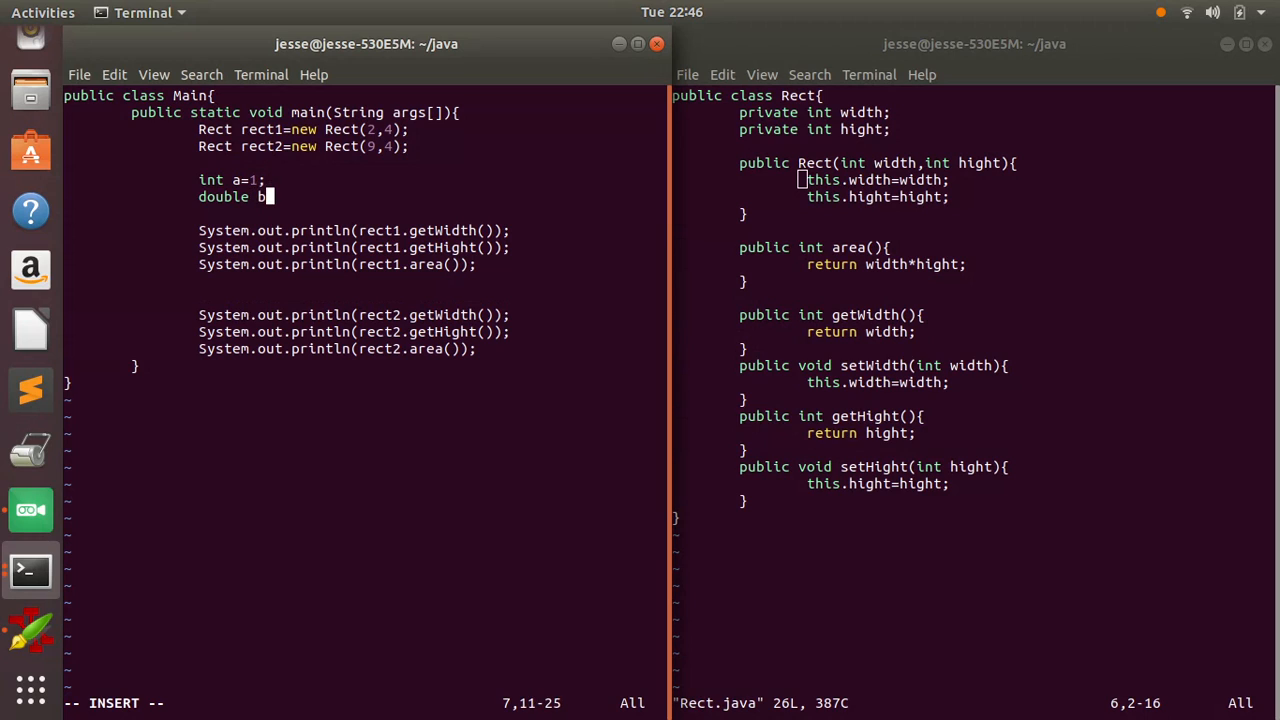
pyautogui.write('=2.5')
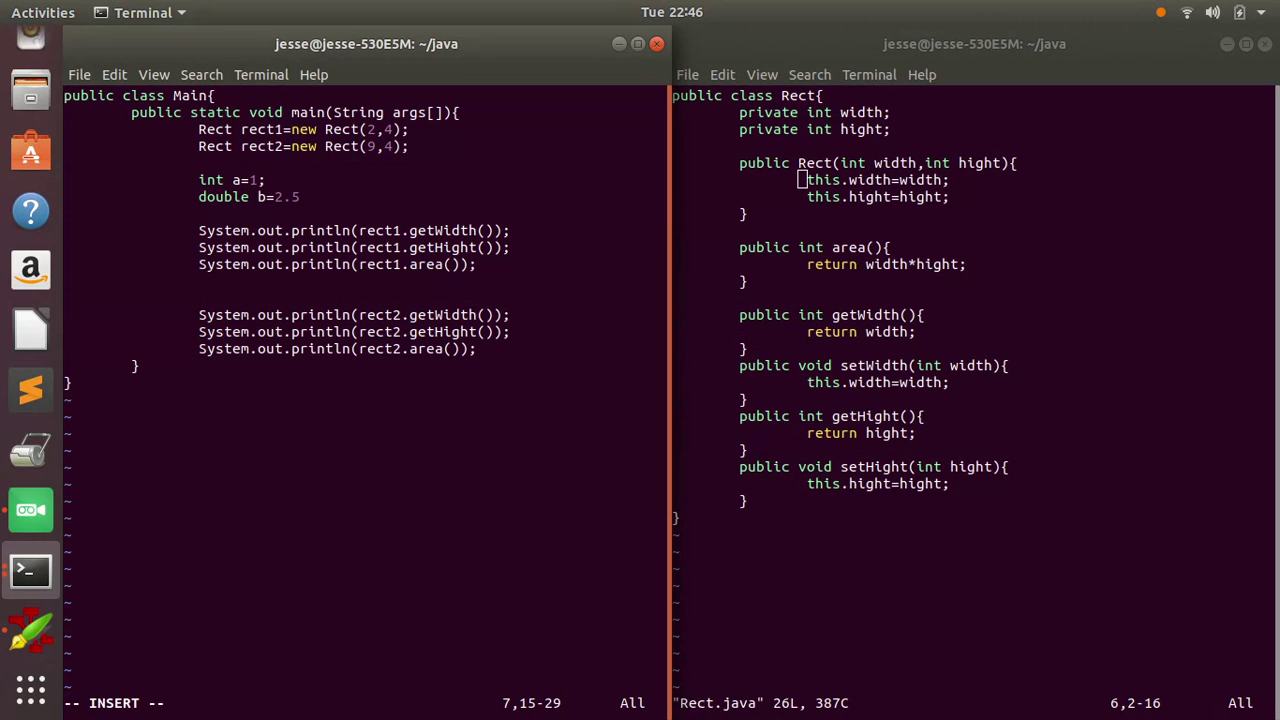
pyautogui.press('Return')
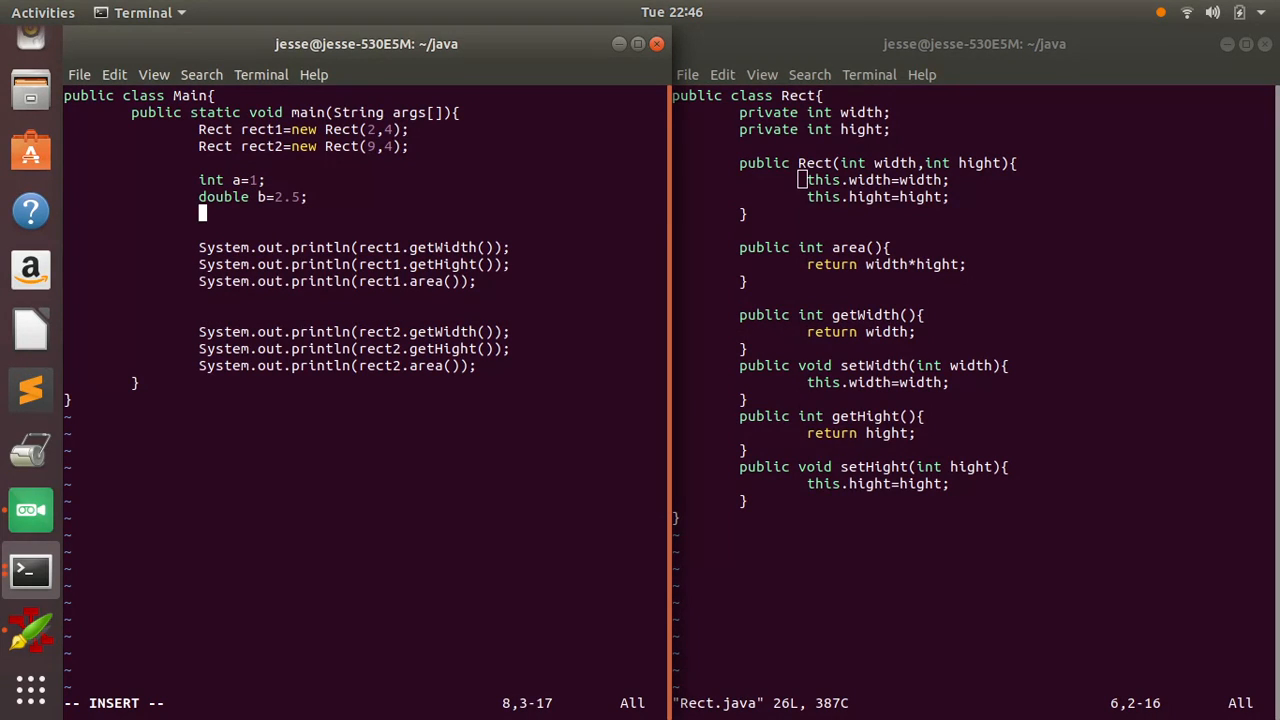
# - Begin a String str1 declaration whose value starts as "a+"
pyautogui.write('String =')
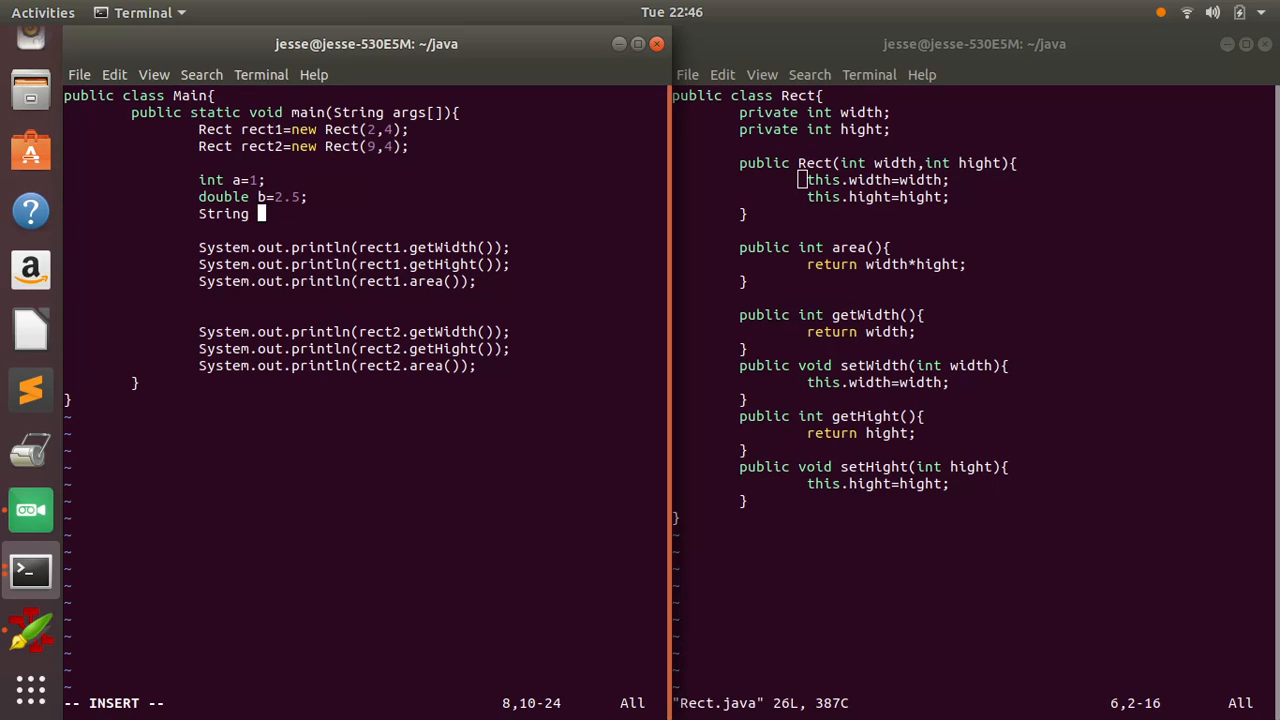
pyautogui.write('st')
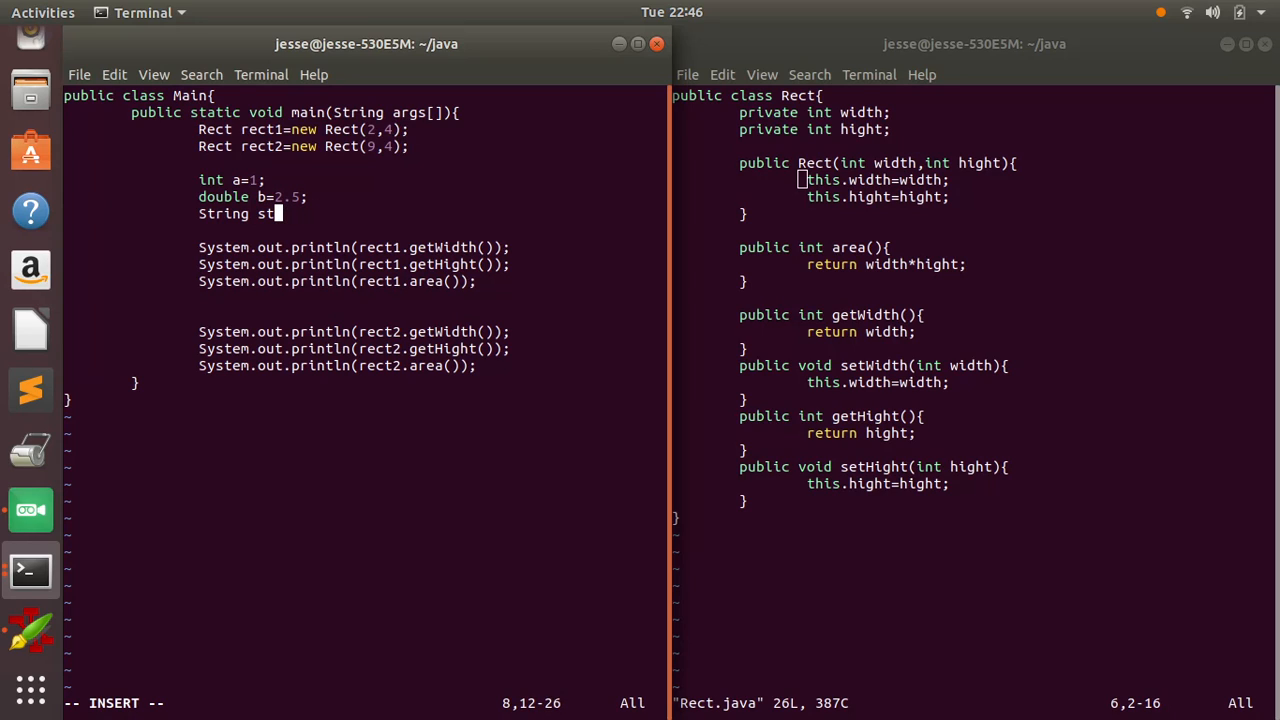
pyautogui.write('1 =')
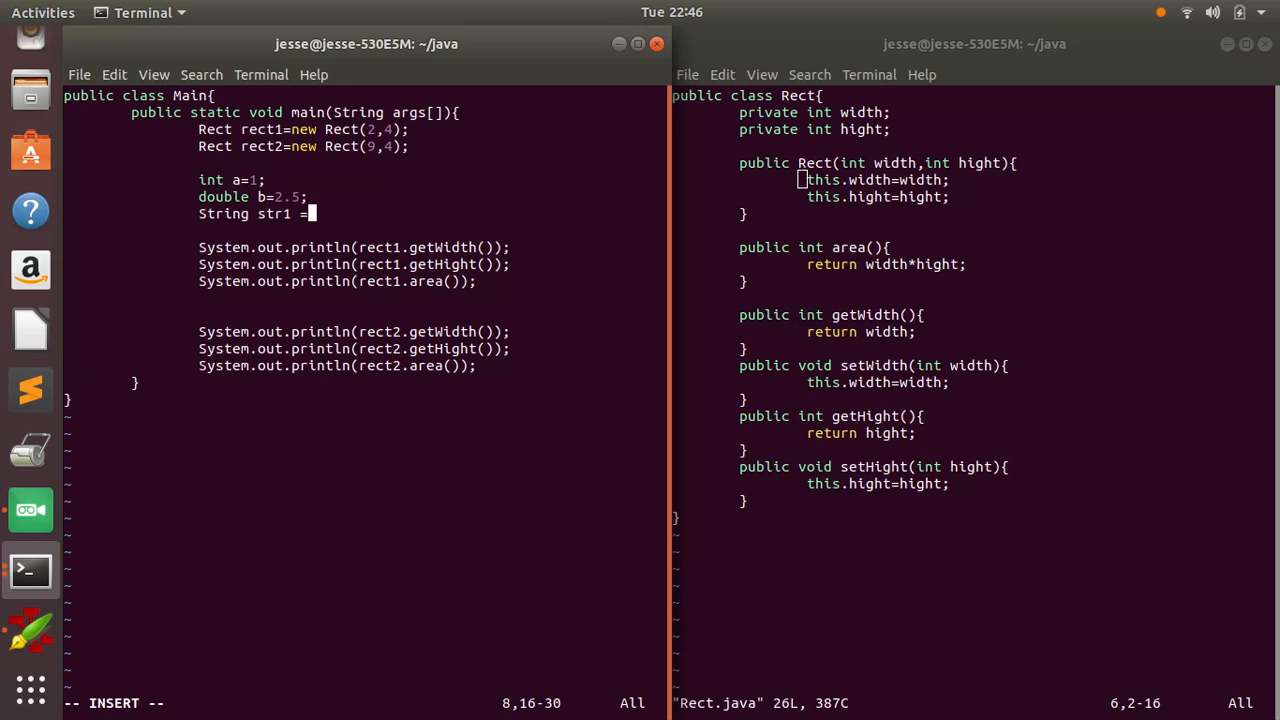
pyautogui.write('"')
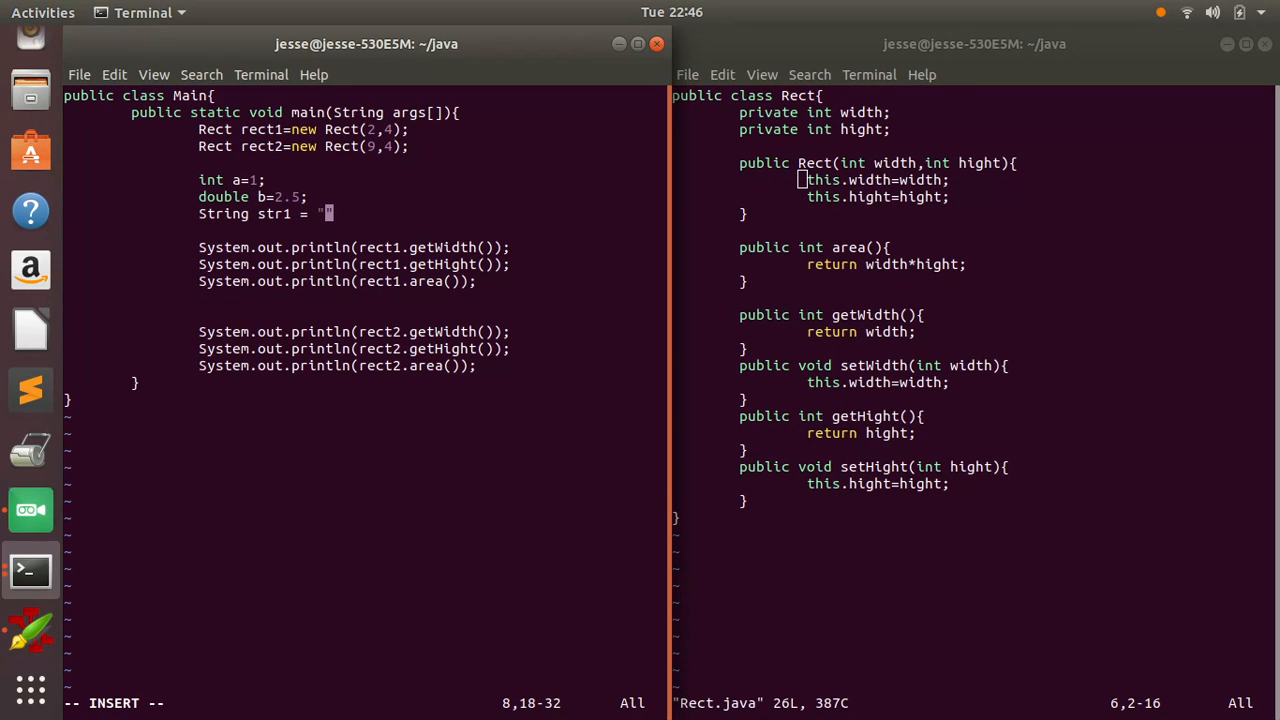
pyautogui.write('"')
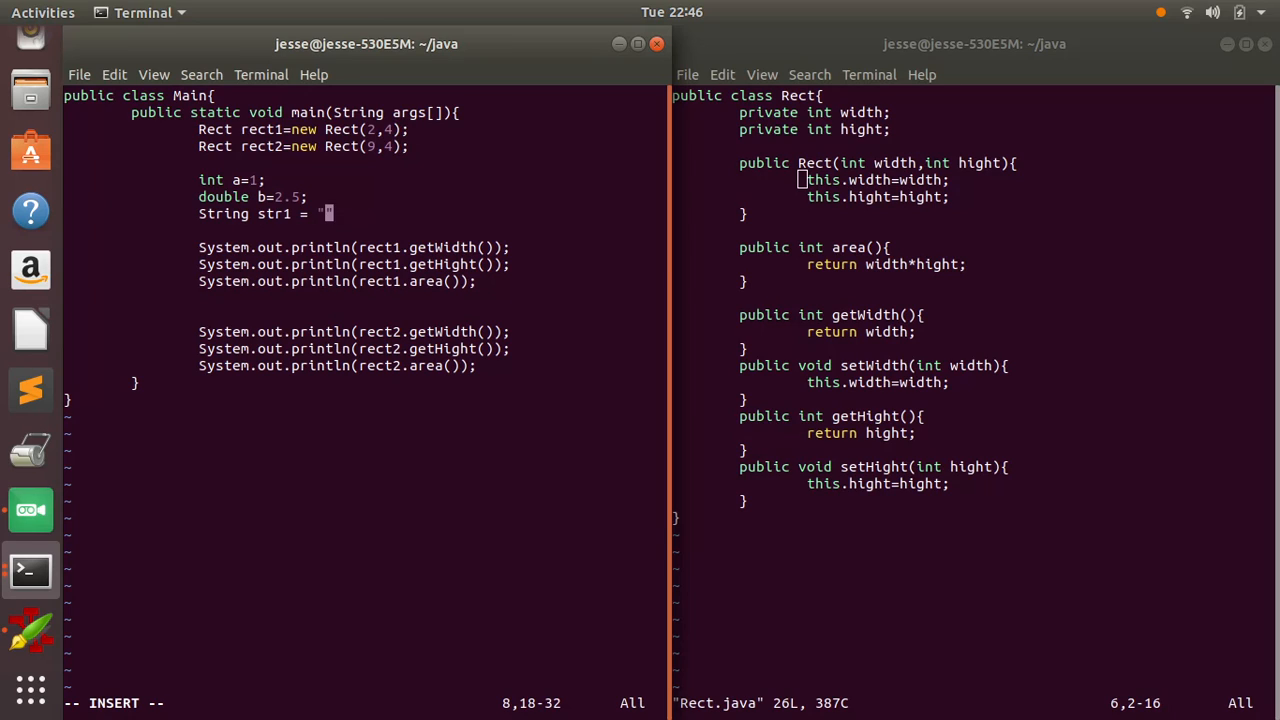
pyautogui.write('A+')
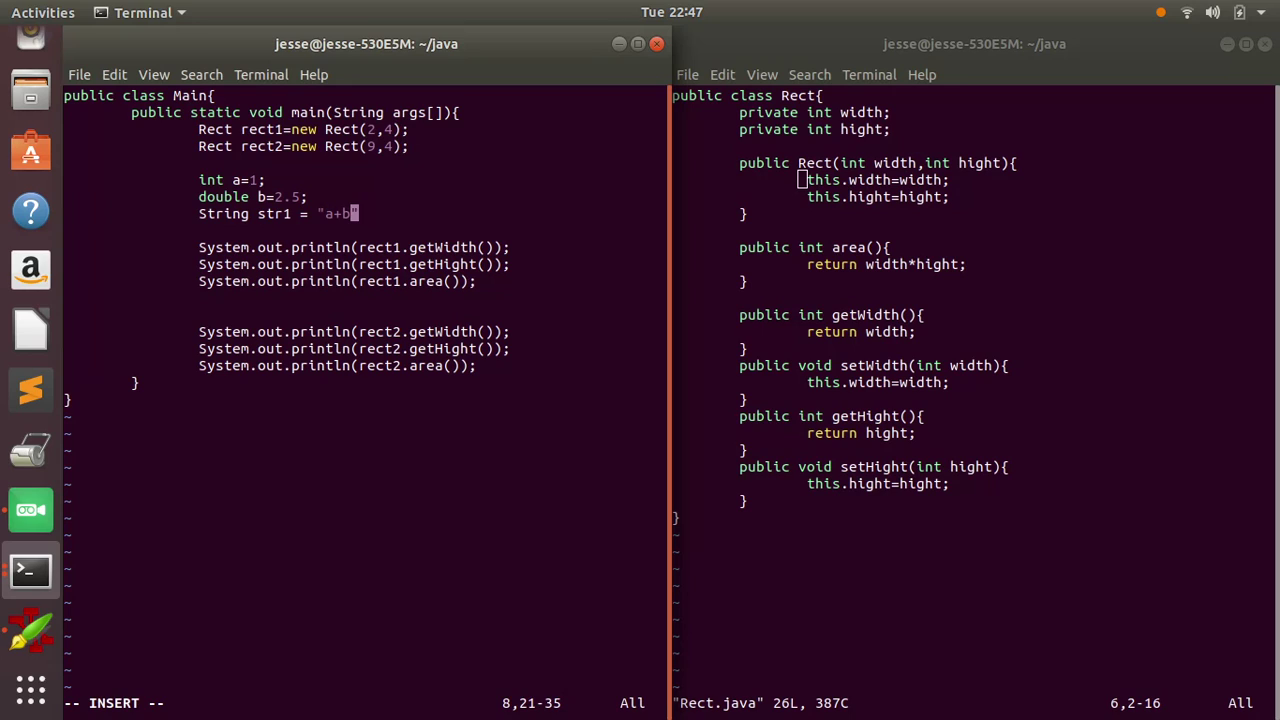
# - Finish str1 as "a+b=" and add System.out.println(a+b); after the existing prints
pyautogui.write('=')
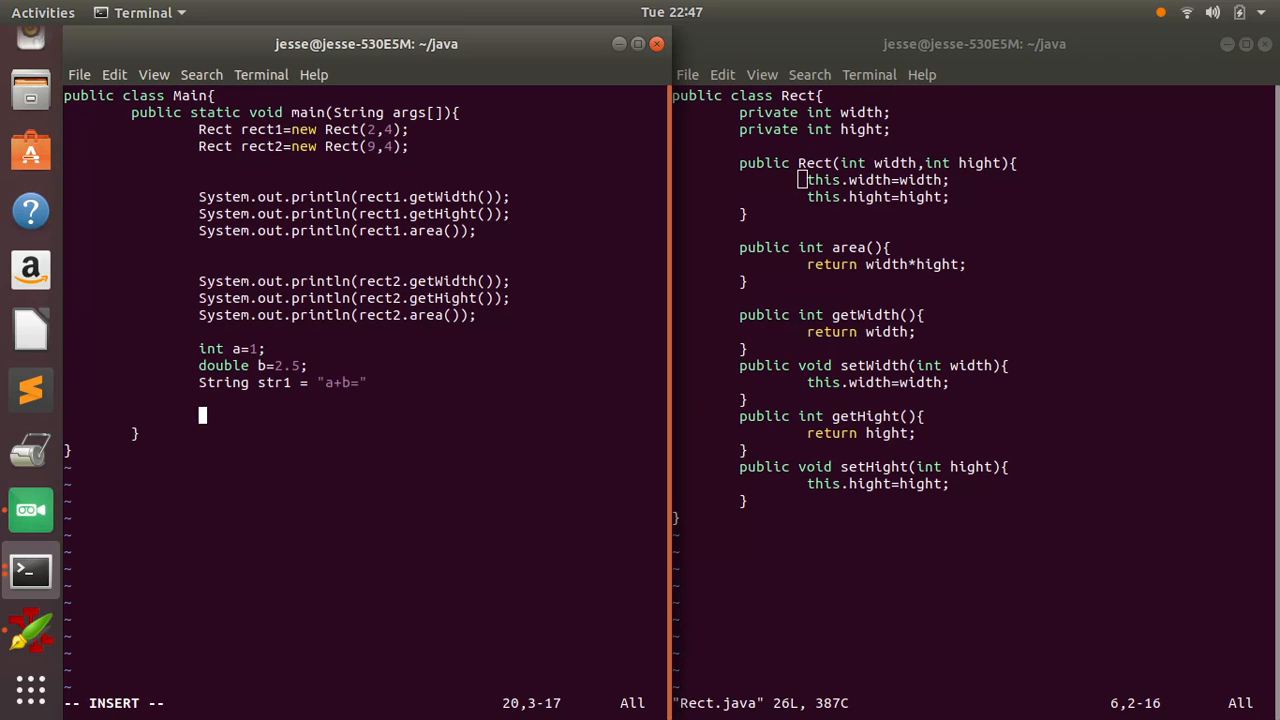
pyautogui.write('Sy')
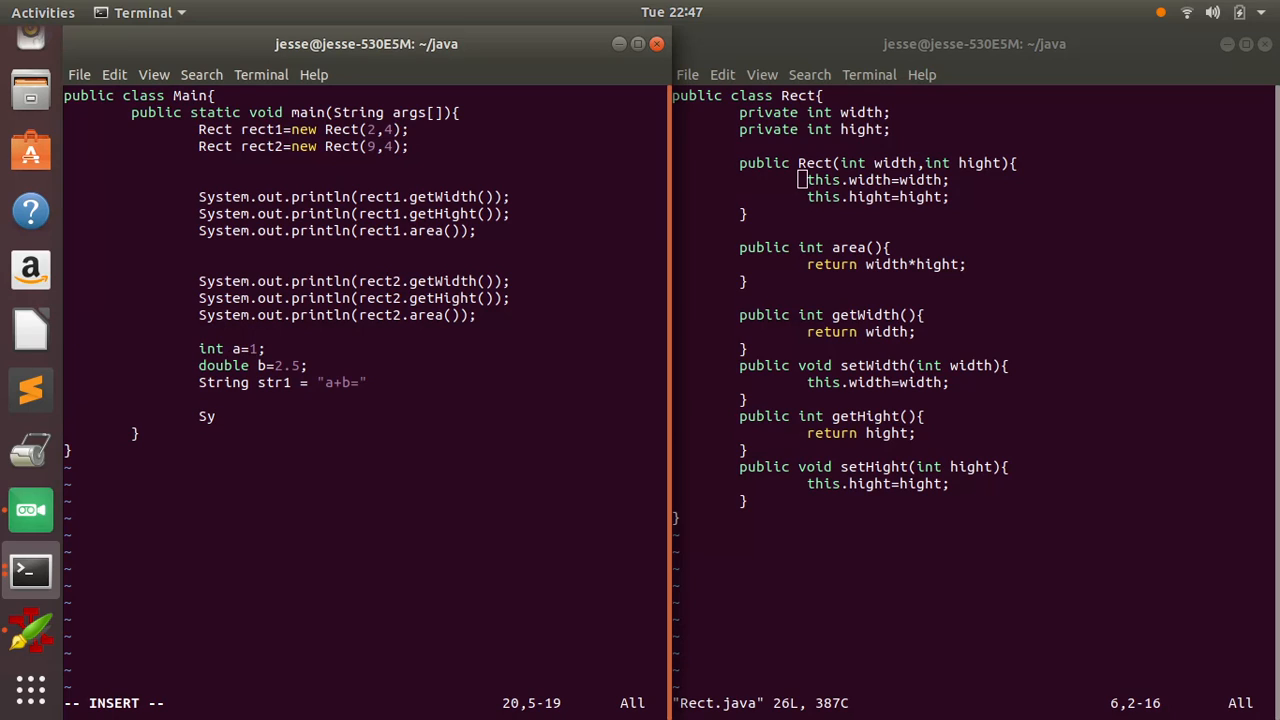
pyautogui.write('stem.out.prn')
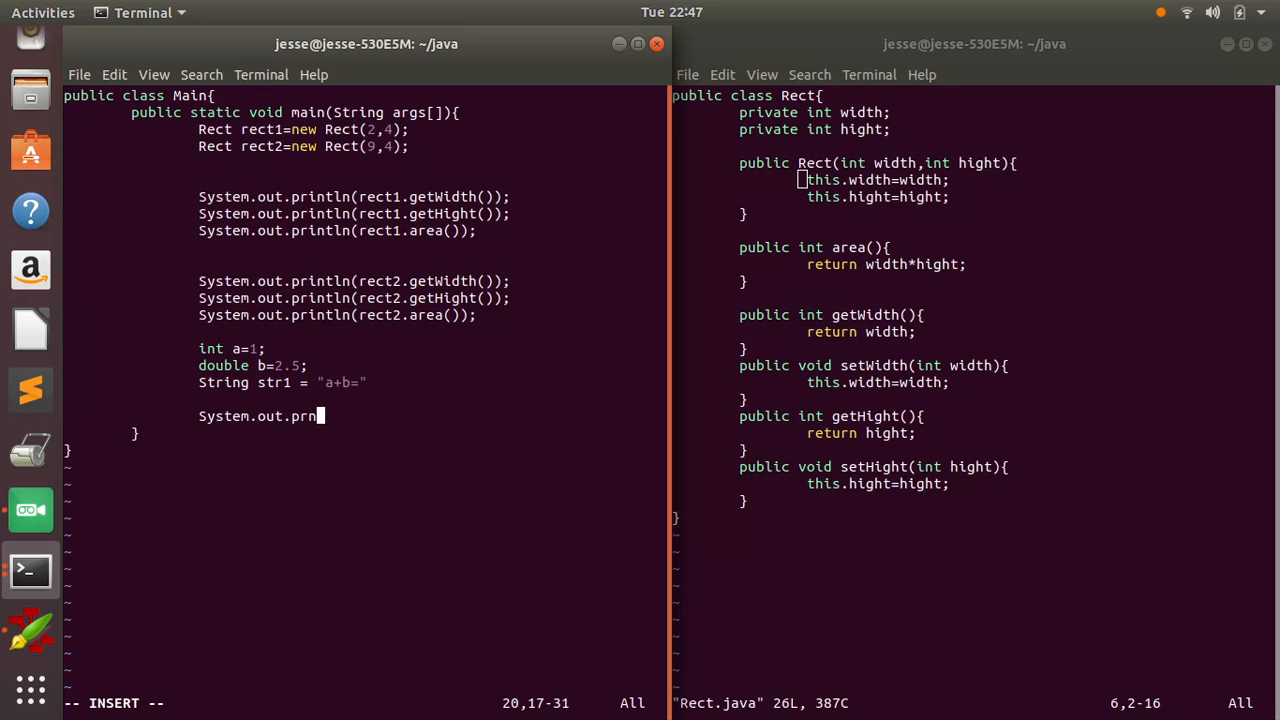
pyautogui.write('tln()')
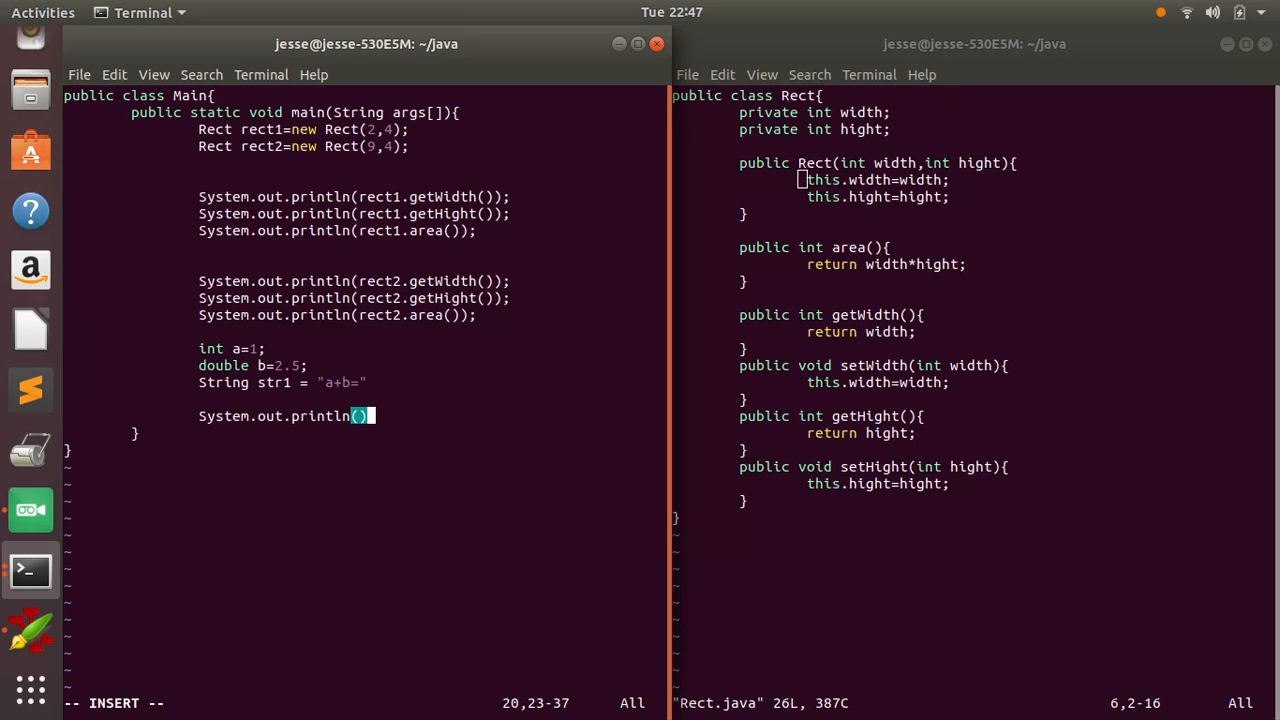
pyautogui.write(';')
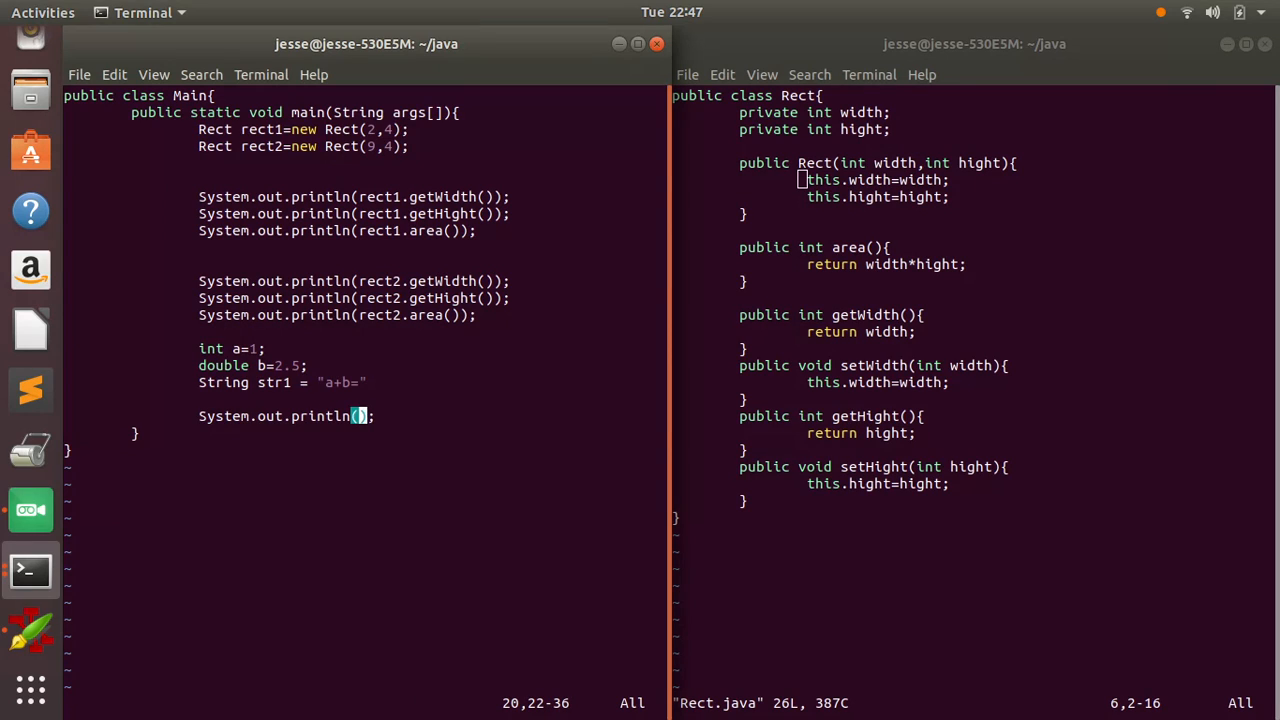
pyautogui.write('a+b')
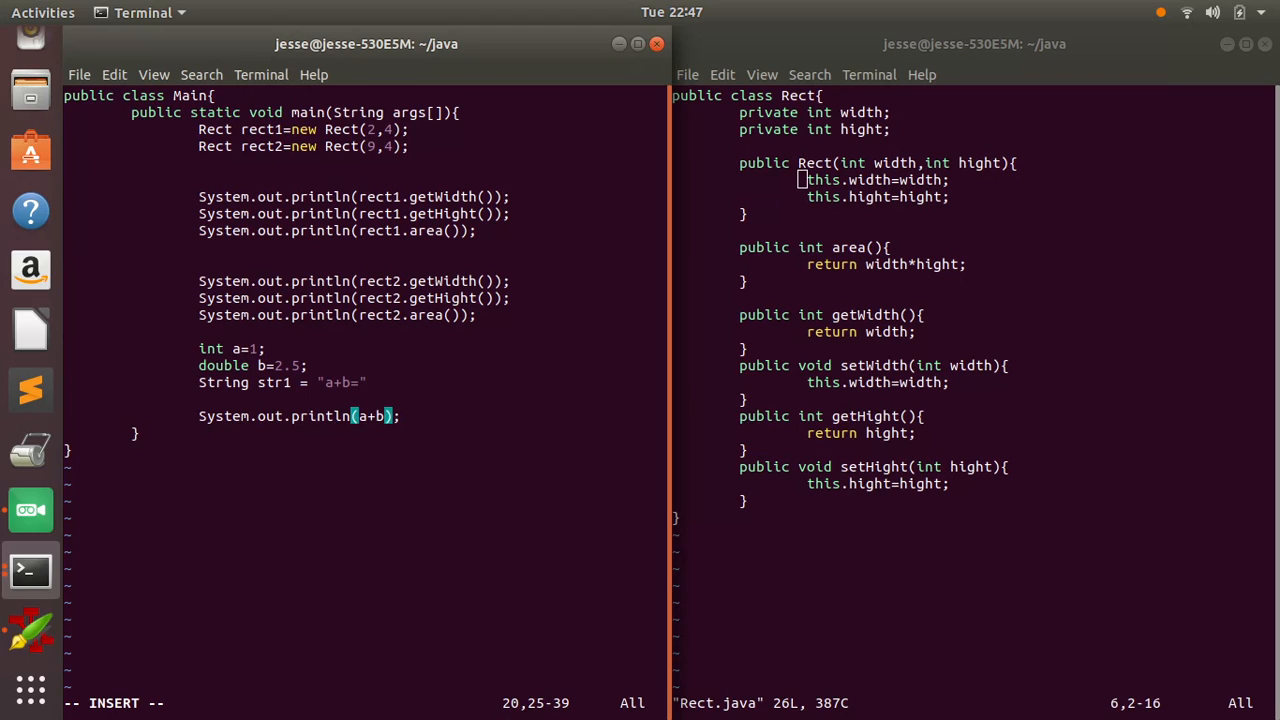
pyautogui.write('+')
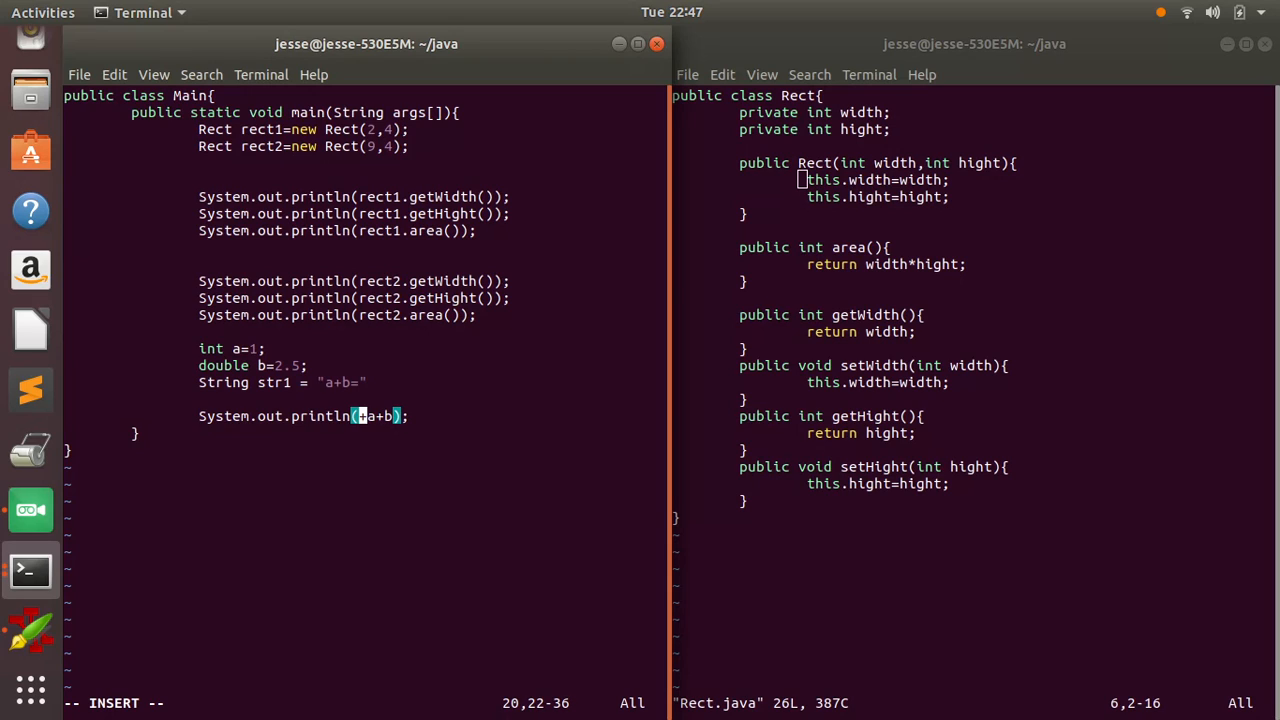
# - Turn the print into printf("%s %f",str1,a+b);, then save and quit with :wq
pyautogui.write('str1,')
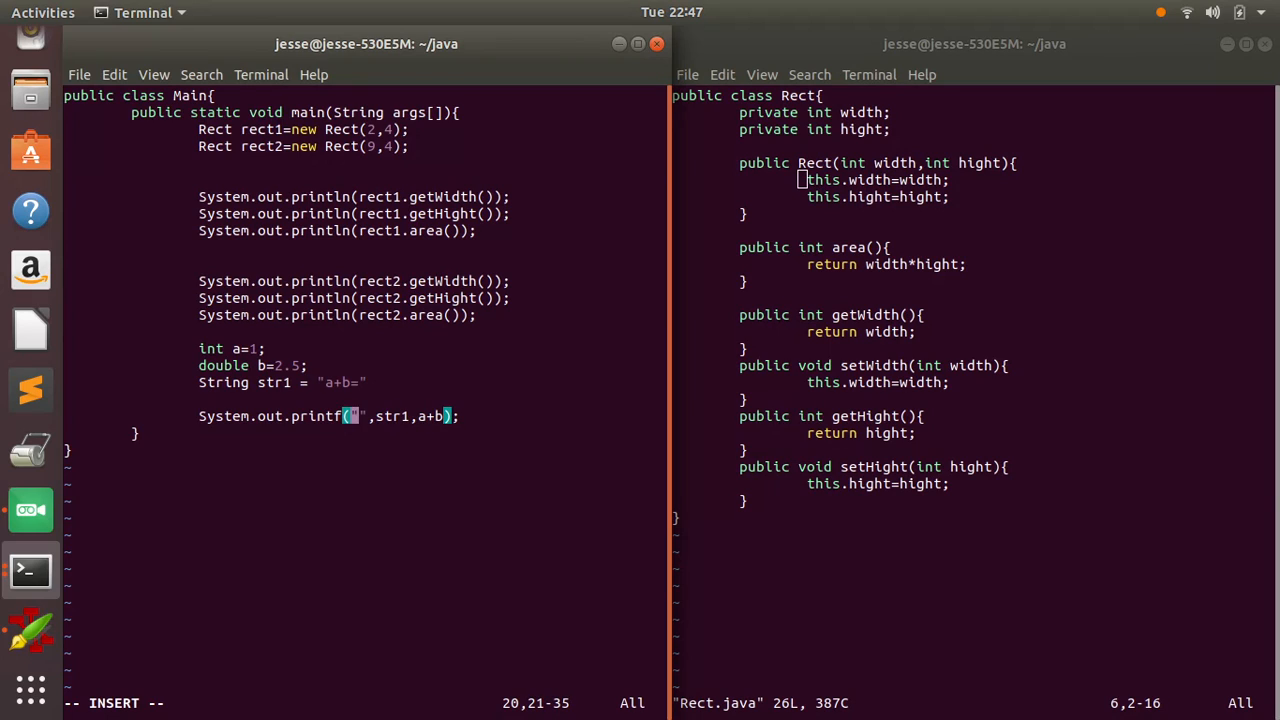
pyautogui.write('%s')
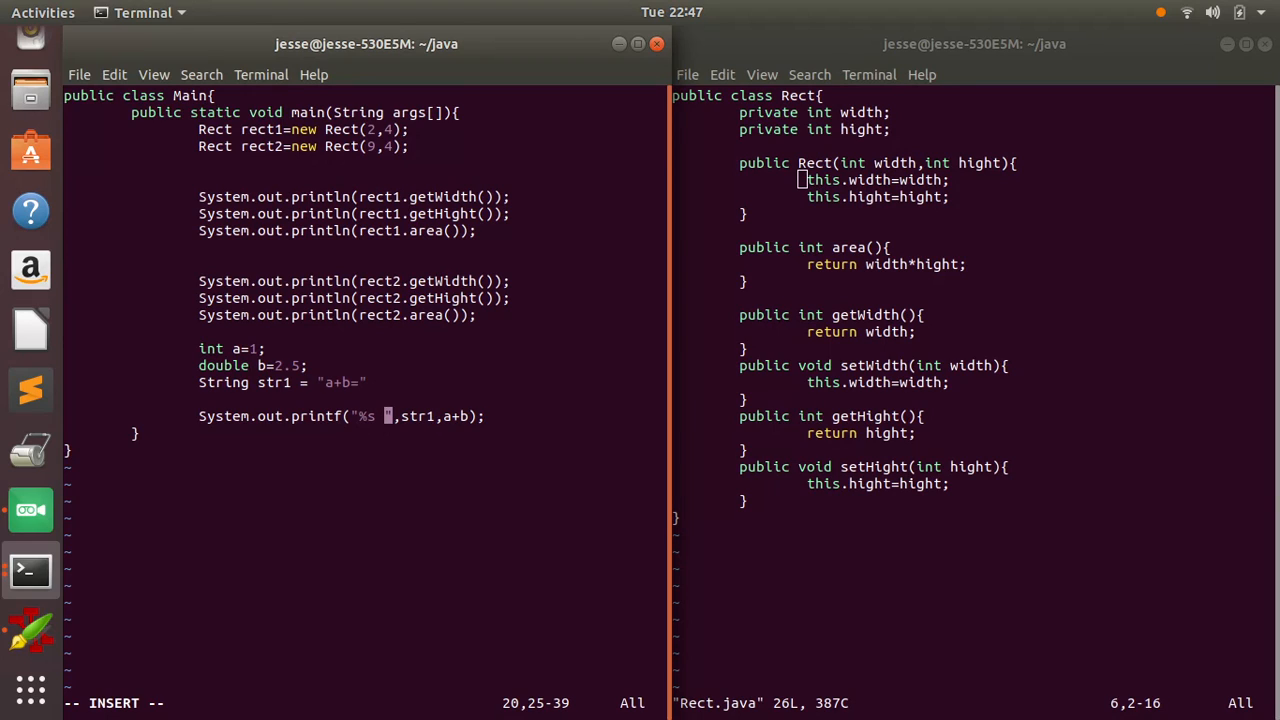
pyautogui.write('%')
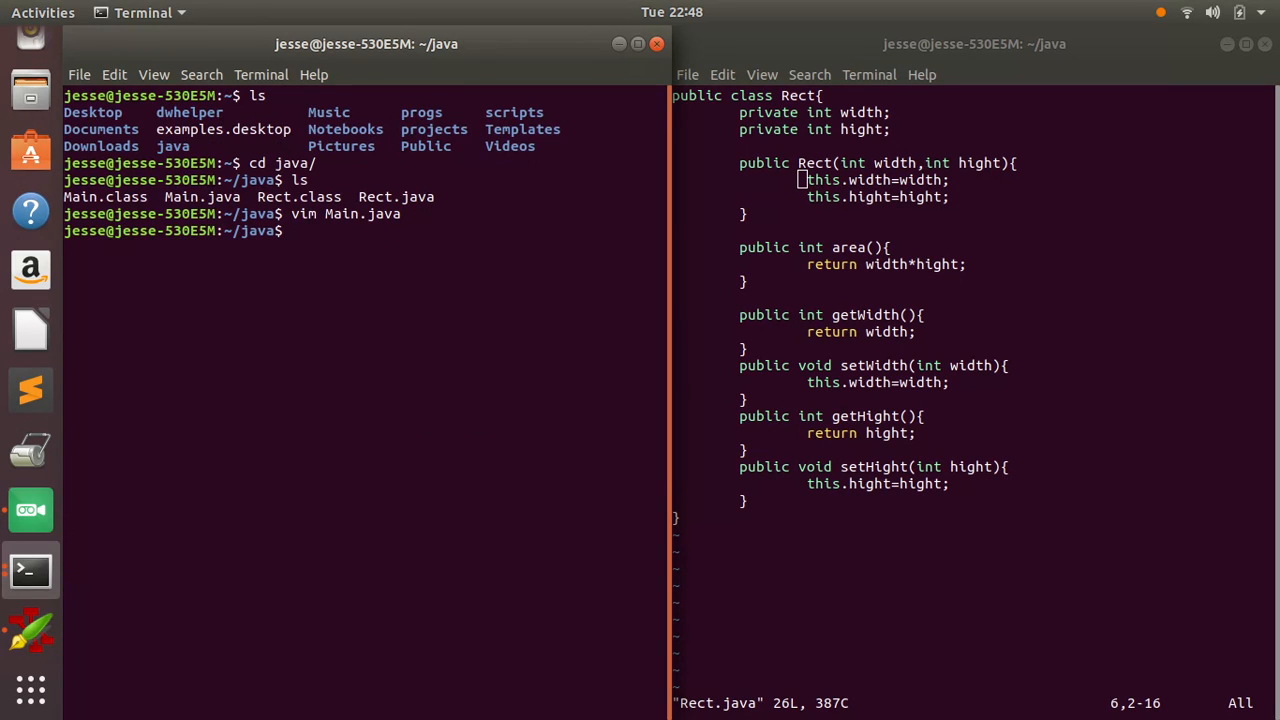
# - Compile with javac Main.java and run java Main, printing a+b= 3.500000
pyautogui.write('javac Main.')
pyautogui.write('vim Main.')
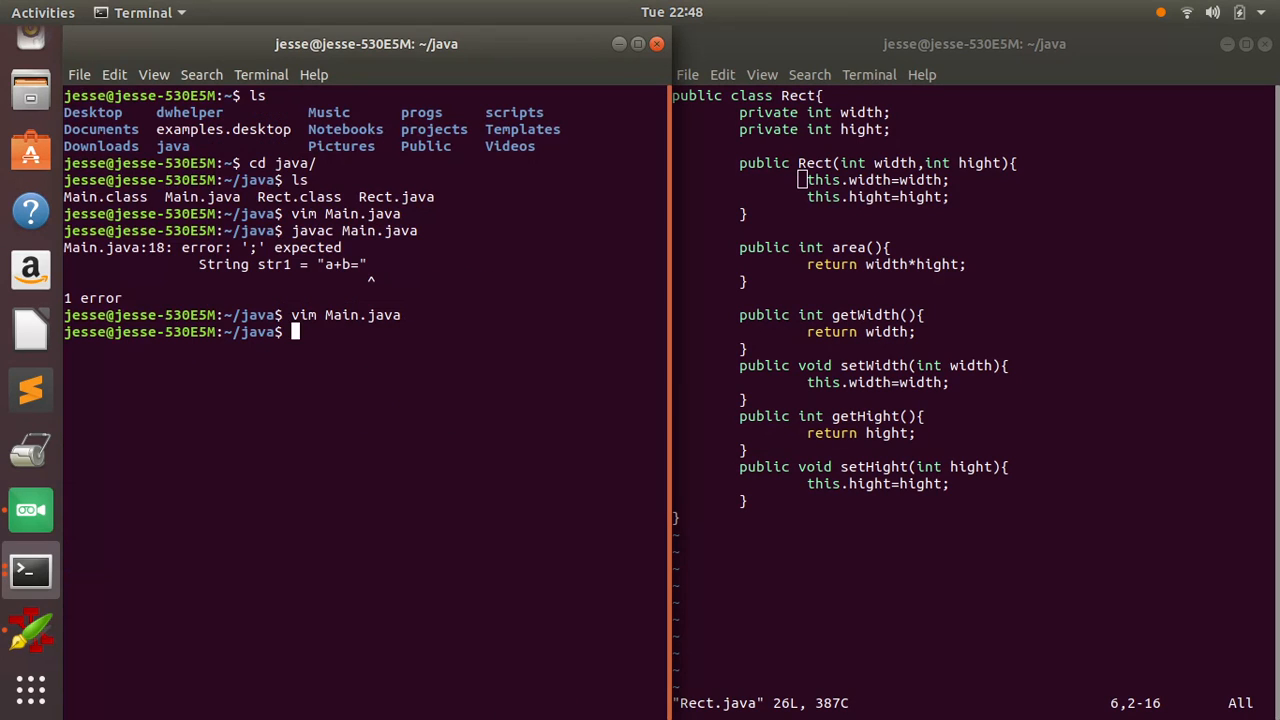
pyautogui.write('javac M')
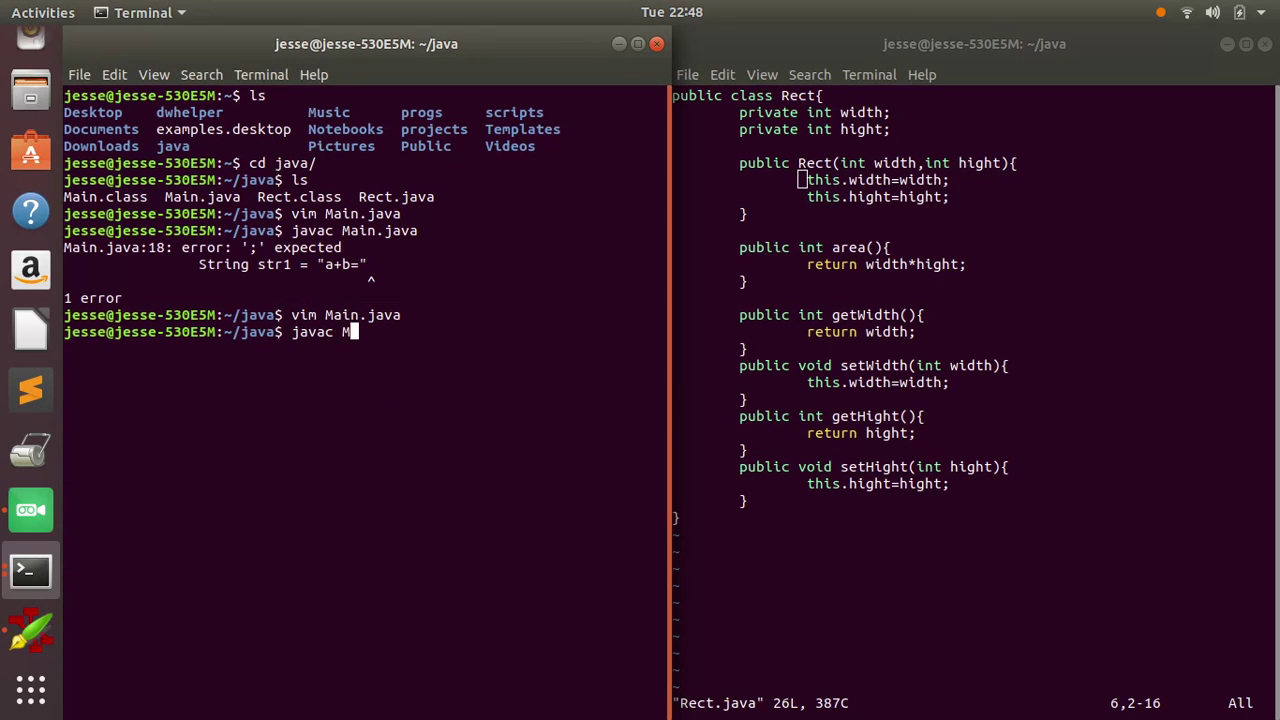
pyautogui.press('Return')
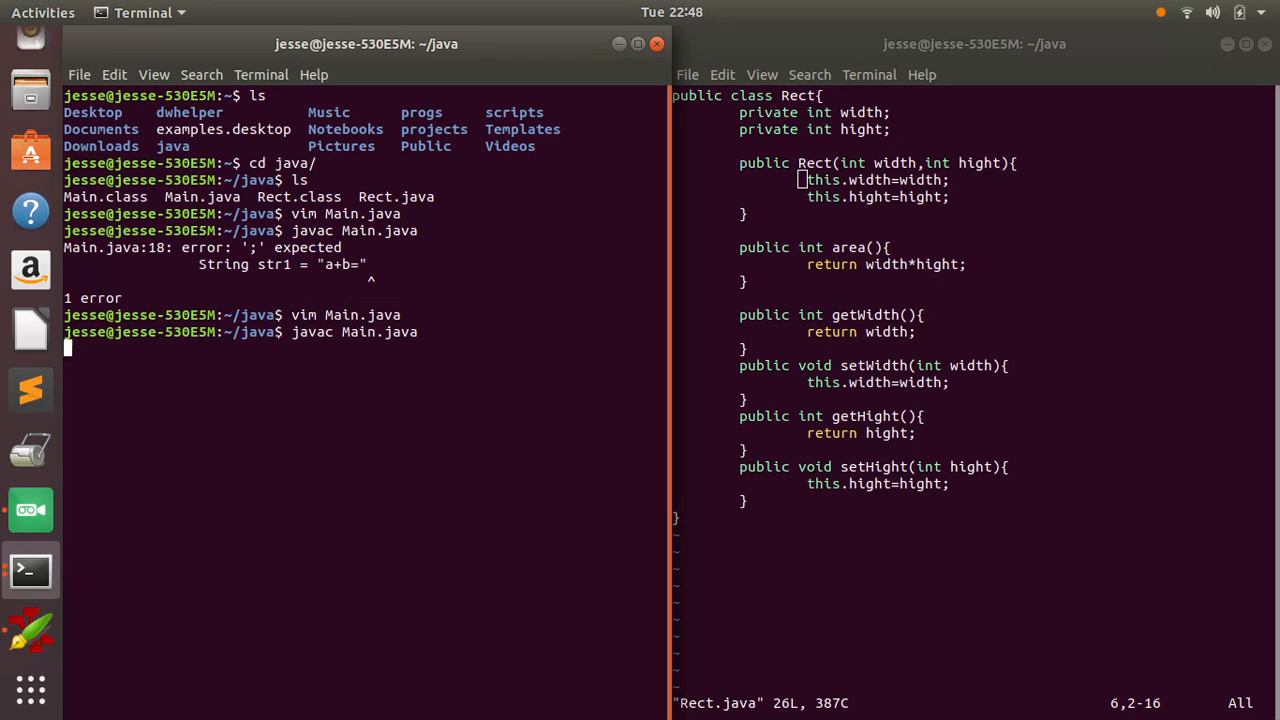
pyautogui.write('java Main')
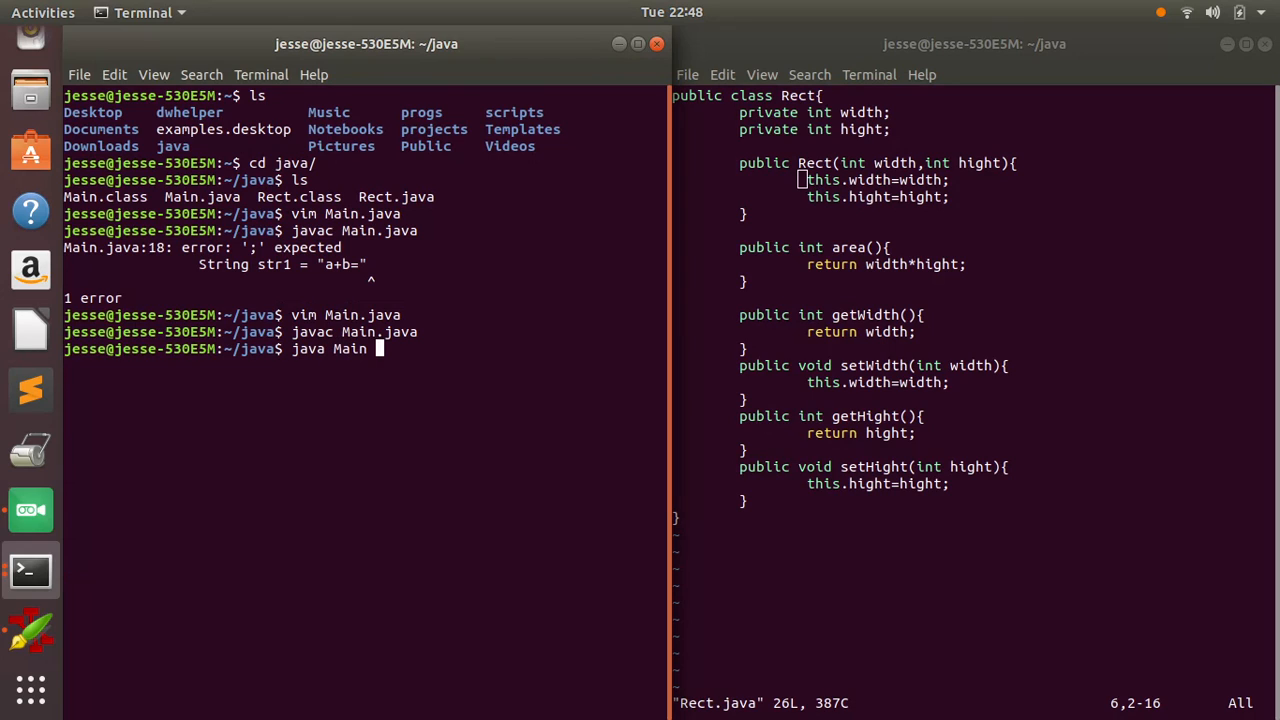
pyautogui.press('Return')
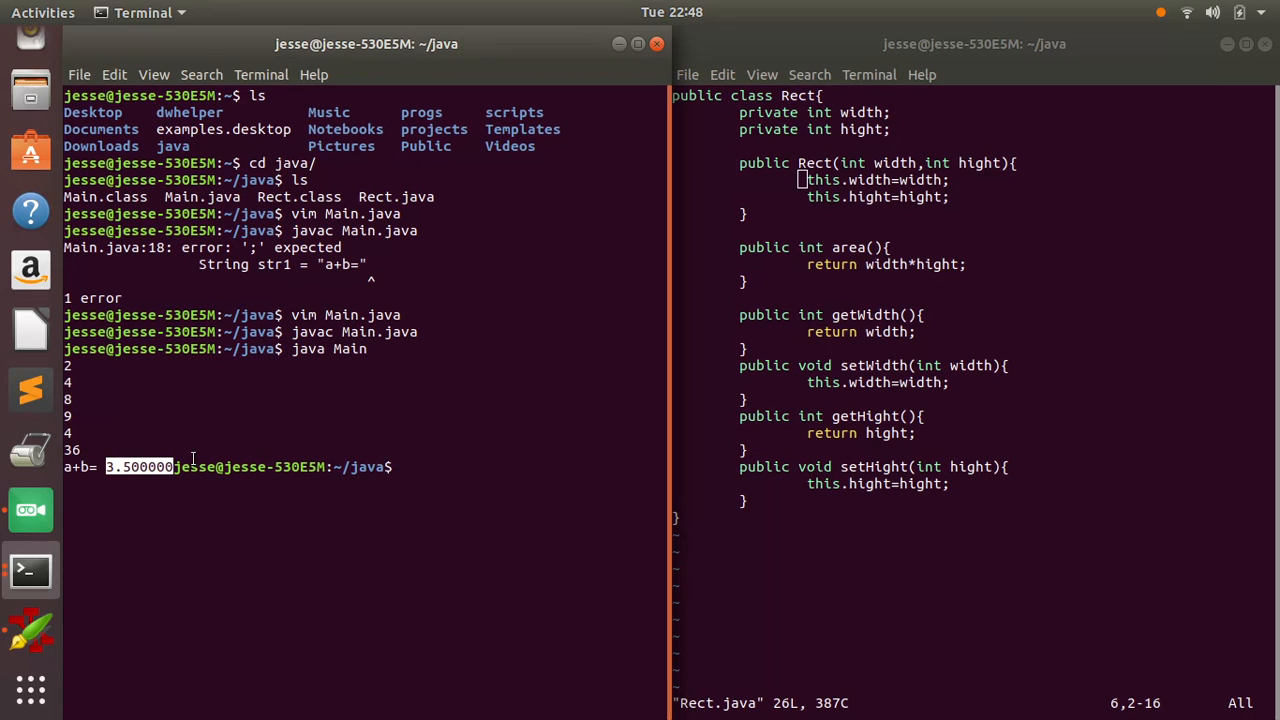
pyautogui.write('vim')
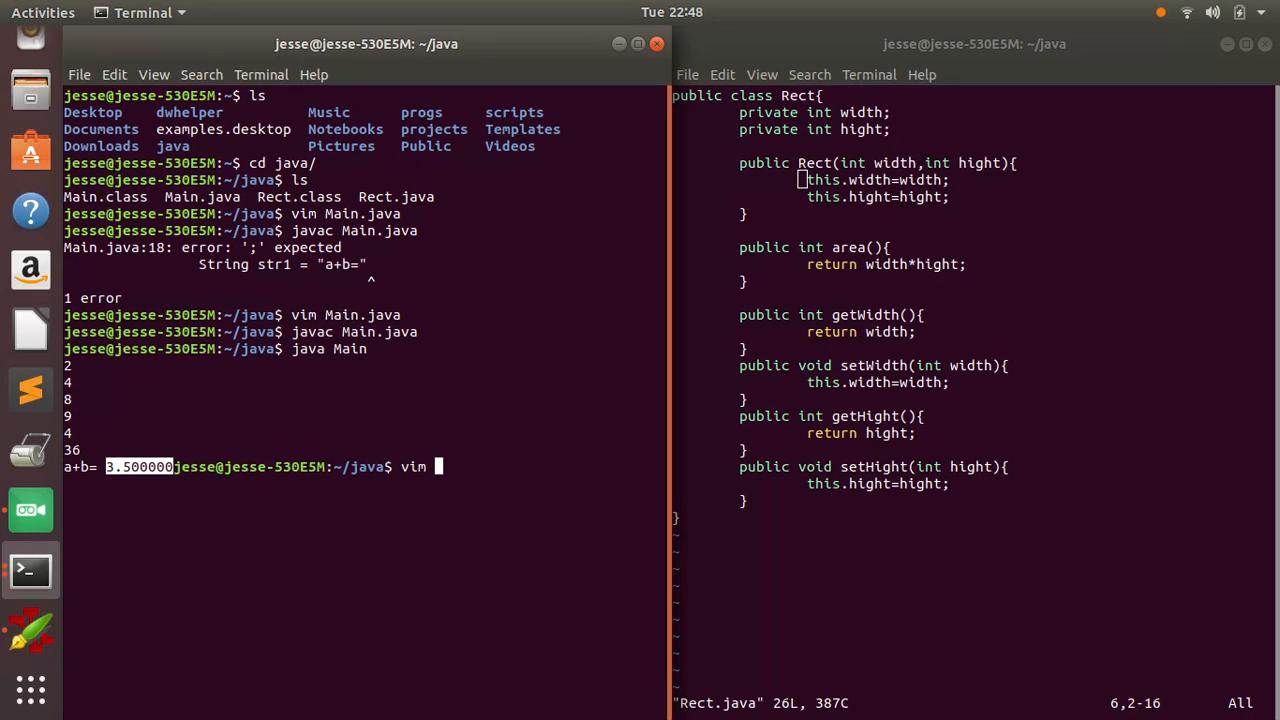
# - Reopen Main.java and end the printf format string with \n, saving the file
pyautogui.press('Return')
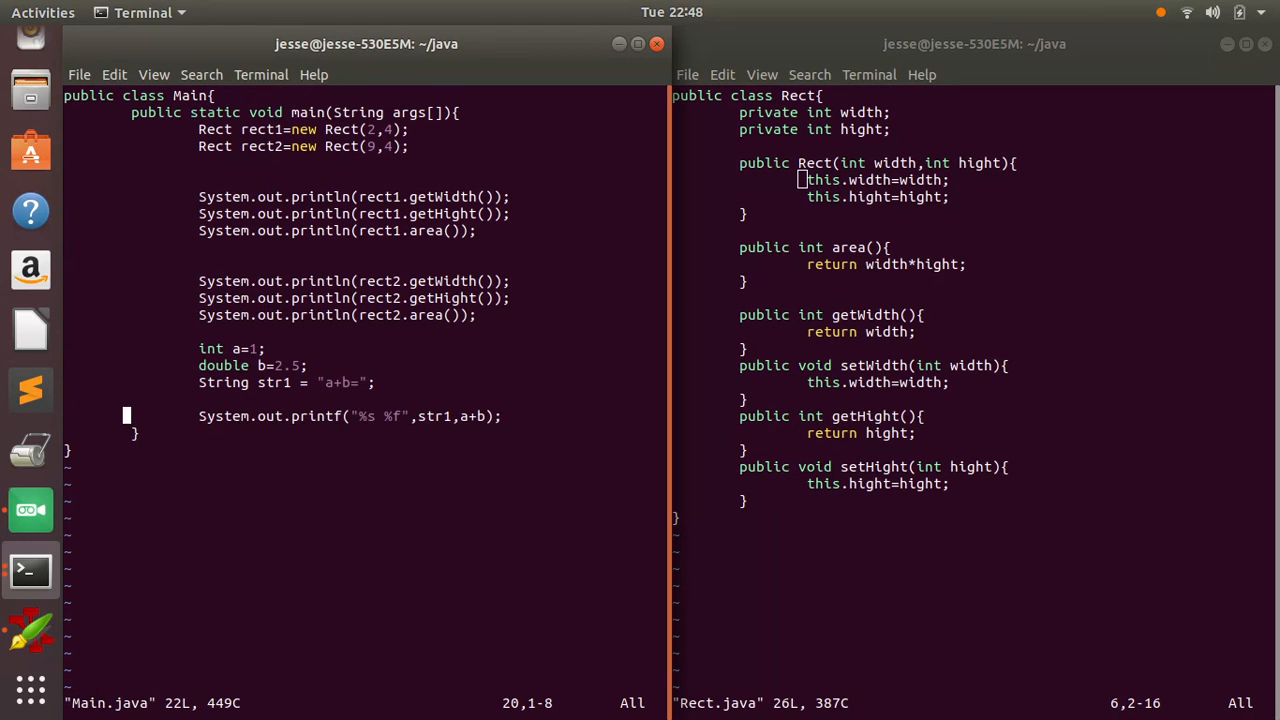
pyautogui.moveTo(400, 416)
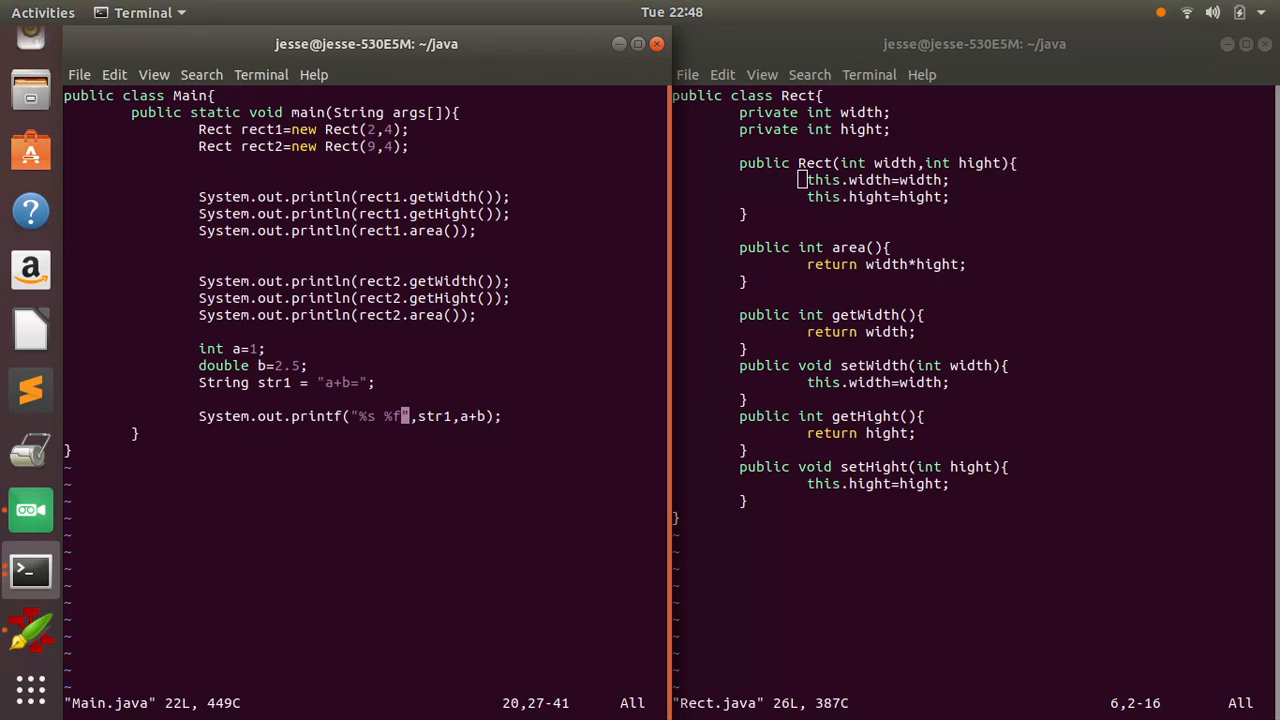
pyautogui.write('\\n')
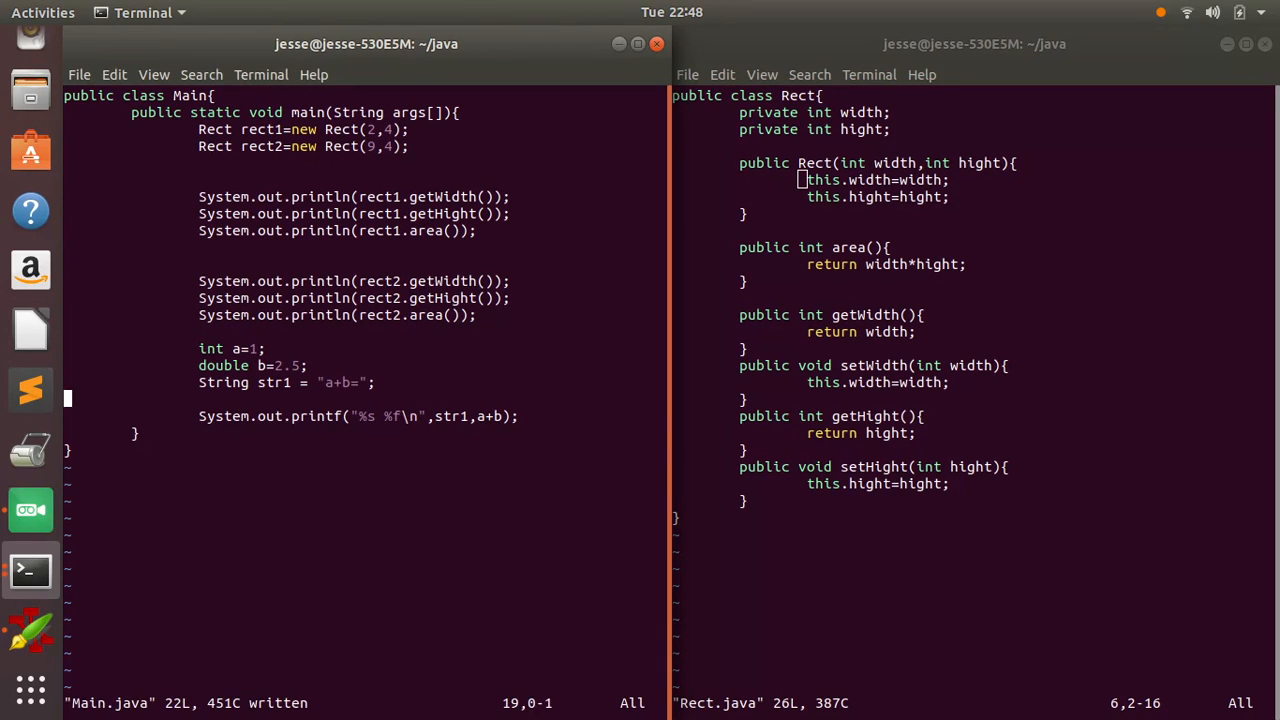
pyautogui.click(258, 348)
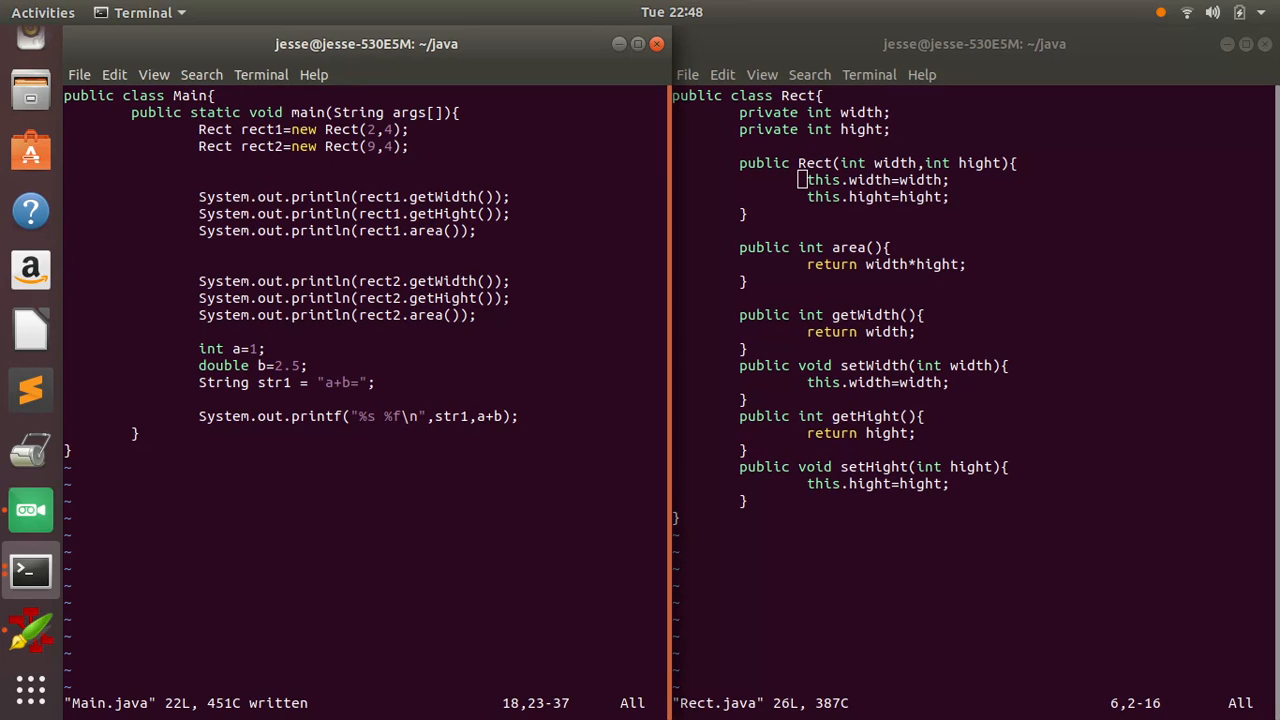
# - Add boolean myBool=true; and wrap the printf inside an if(myBool){ } block, then save
pyautogui.write('bool')
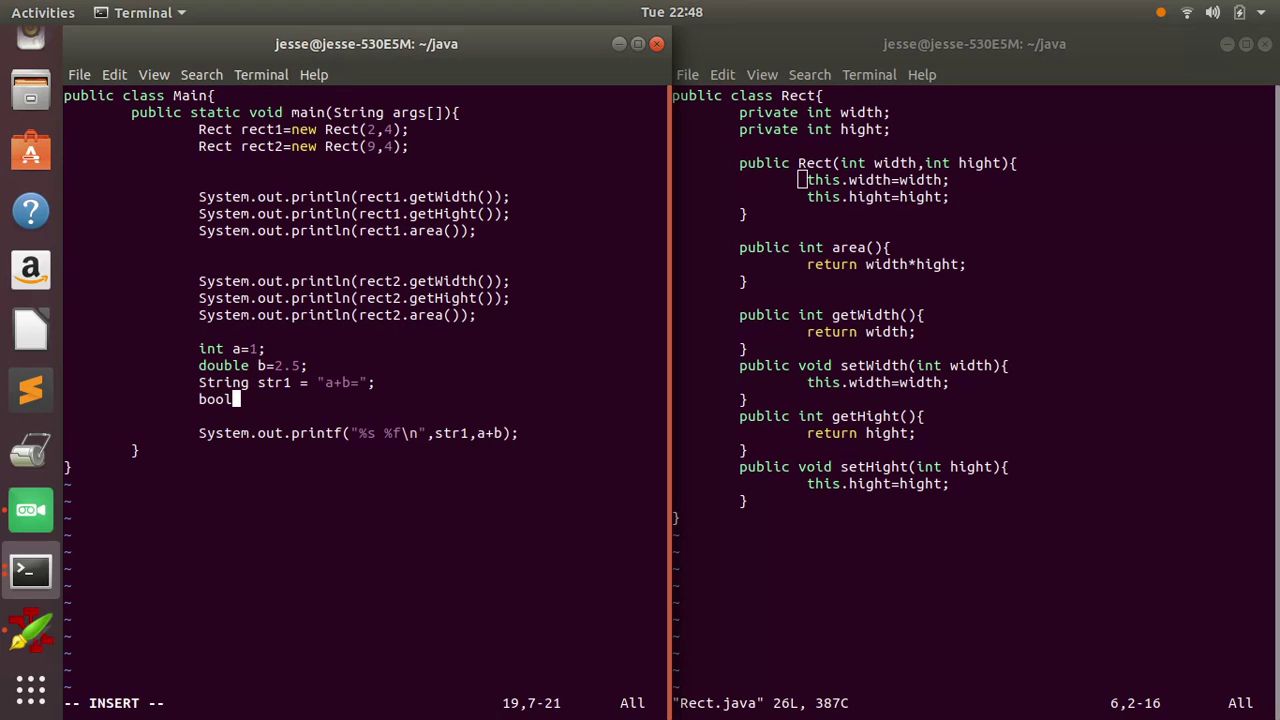
pyautogui.write('ean')
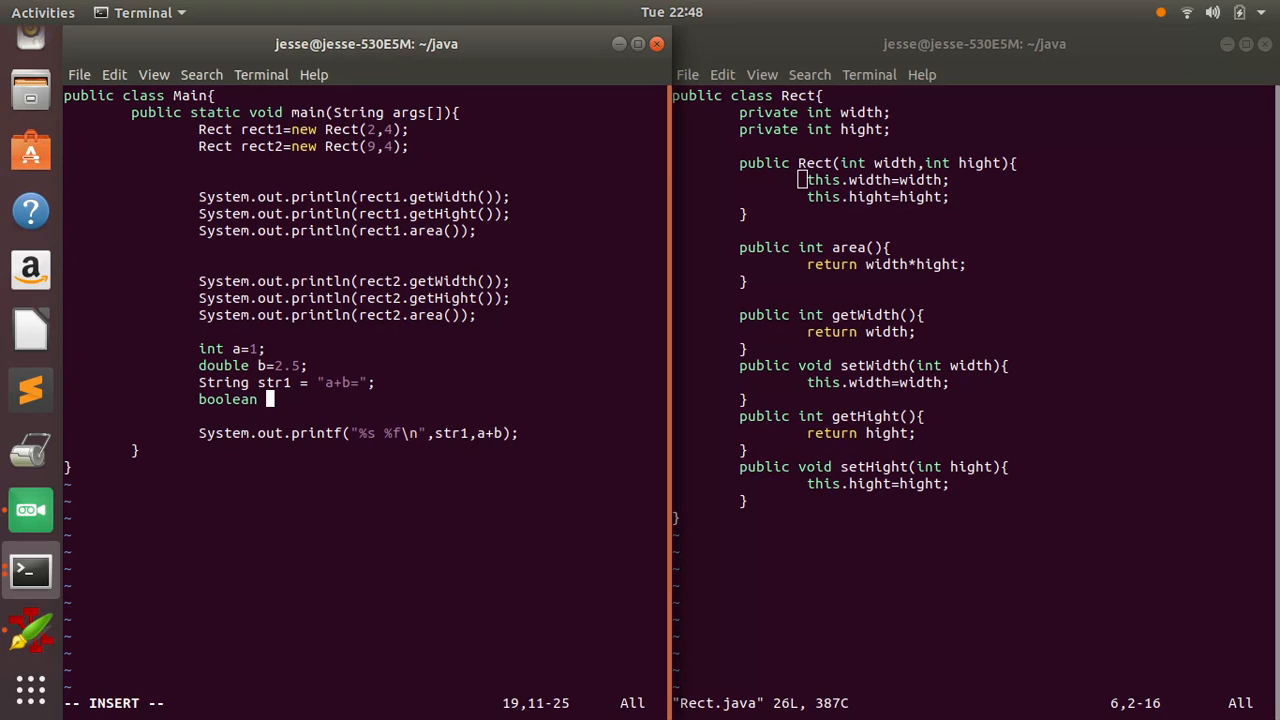
pyautogui.write('my')
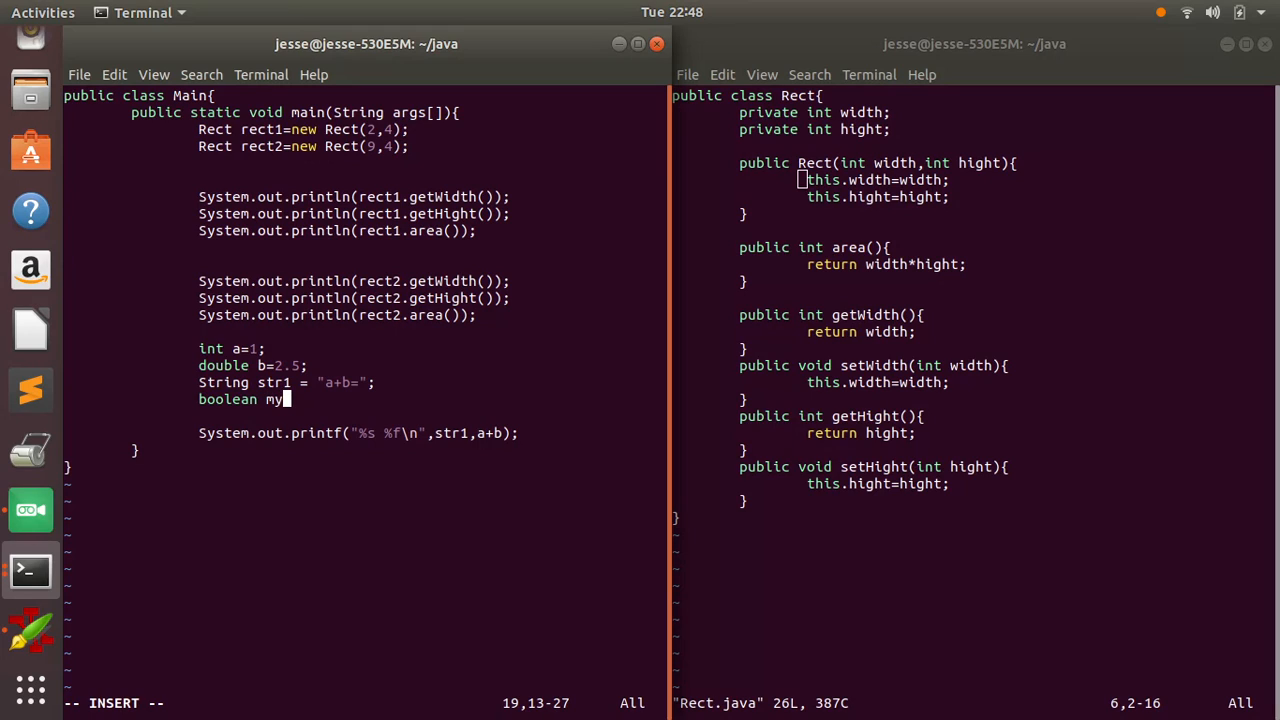
pyautogui.write('Bool=')
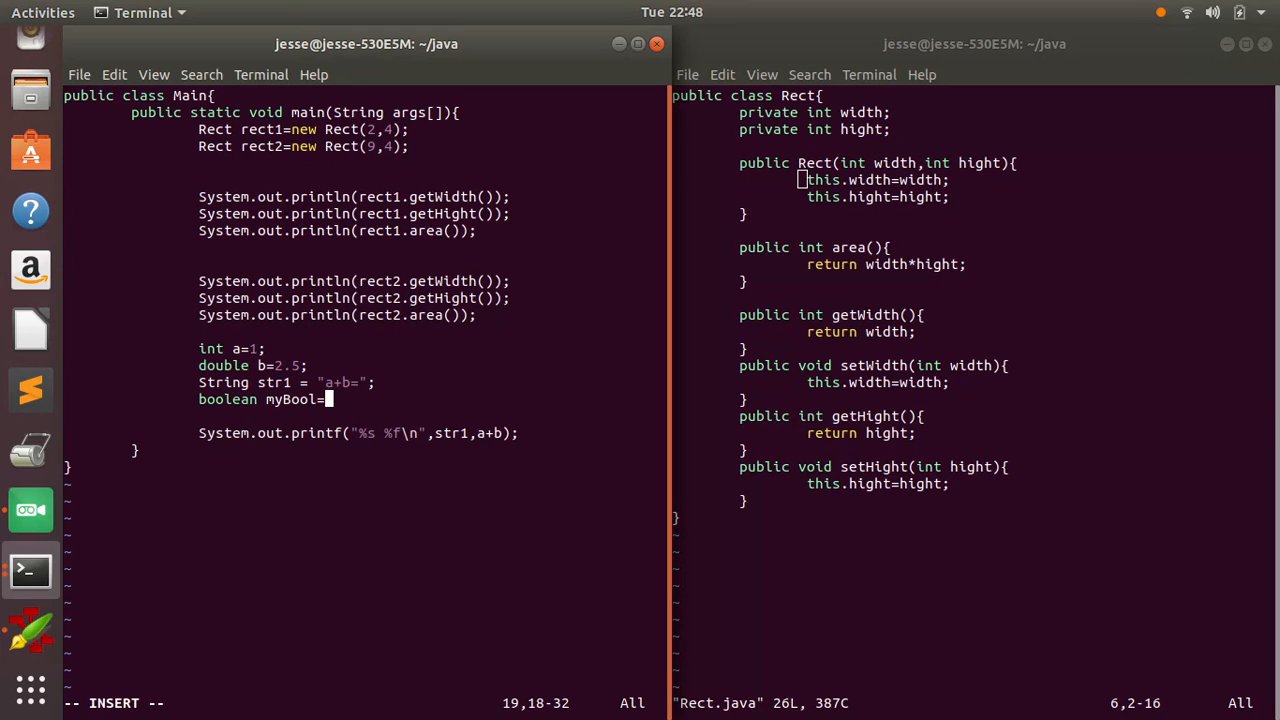
pyautogui.write('true;')
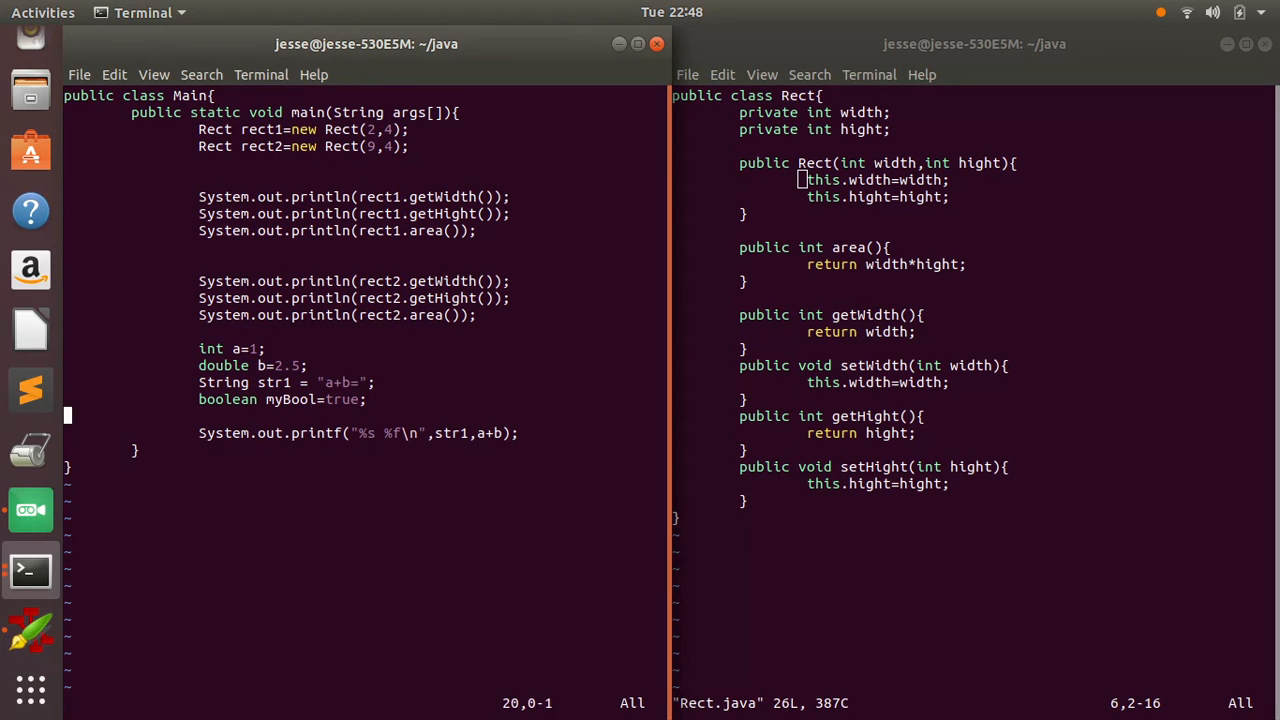
pyautogui.write('if()')
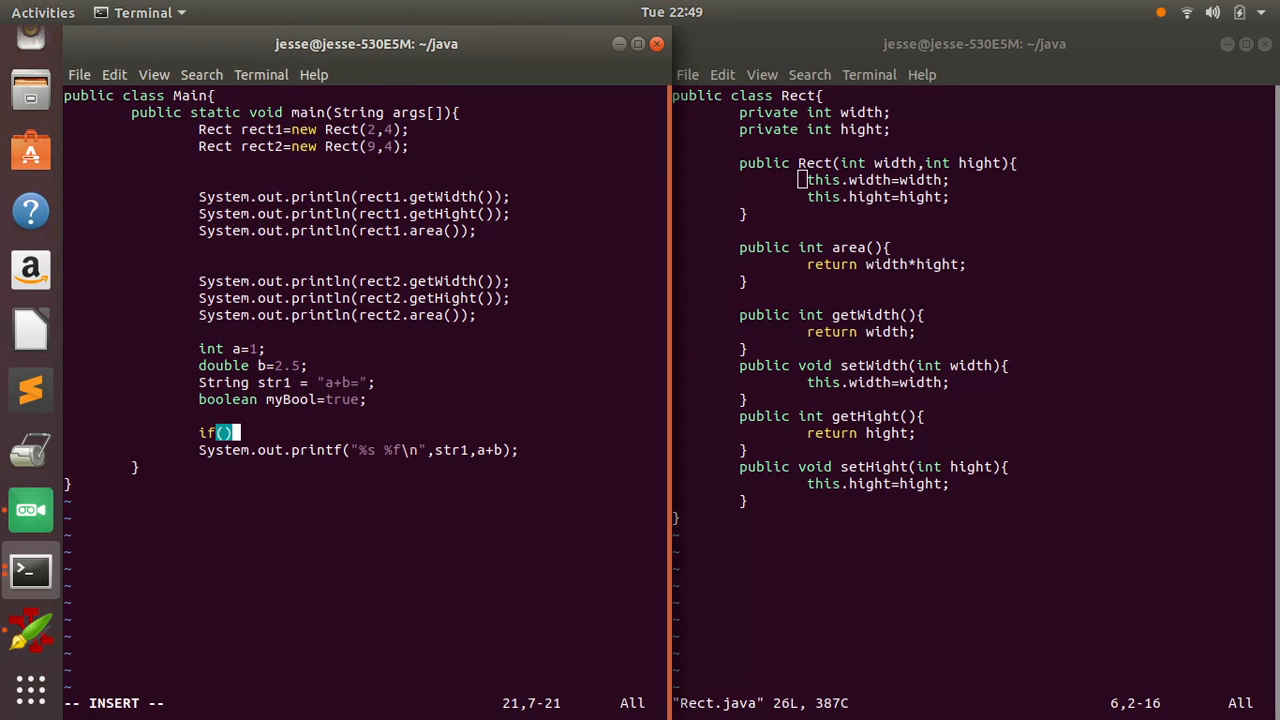
pyautogui.write('myBool')
pyautogui.write('{}')
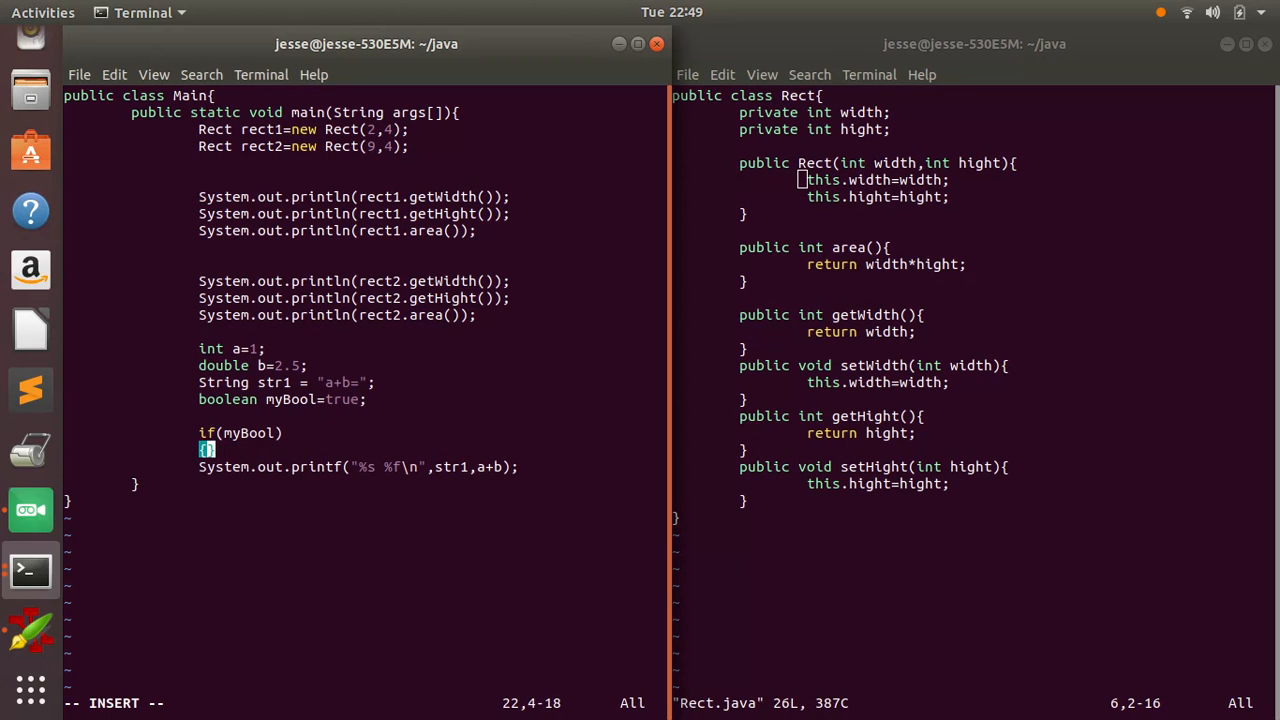
pyautogui.press('Return')
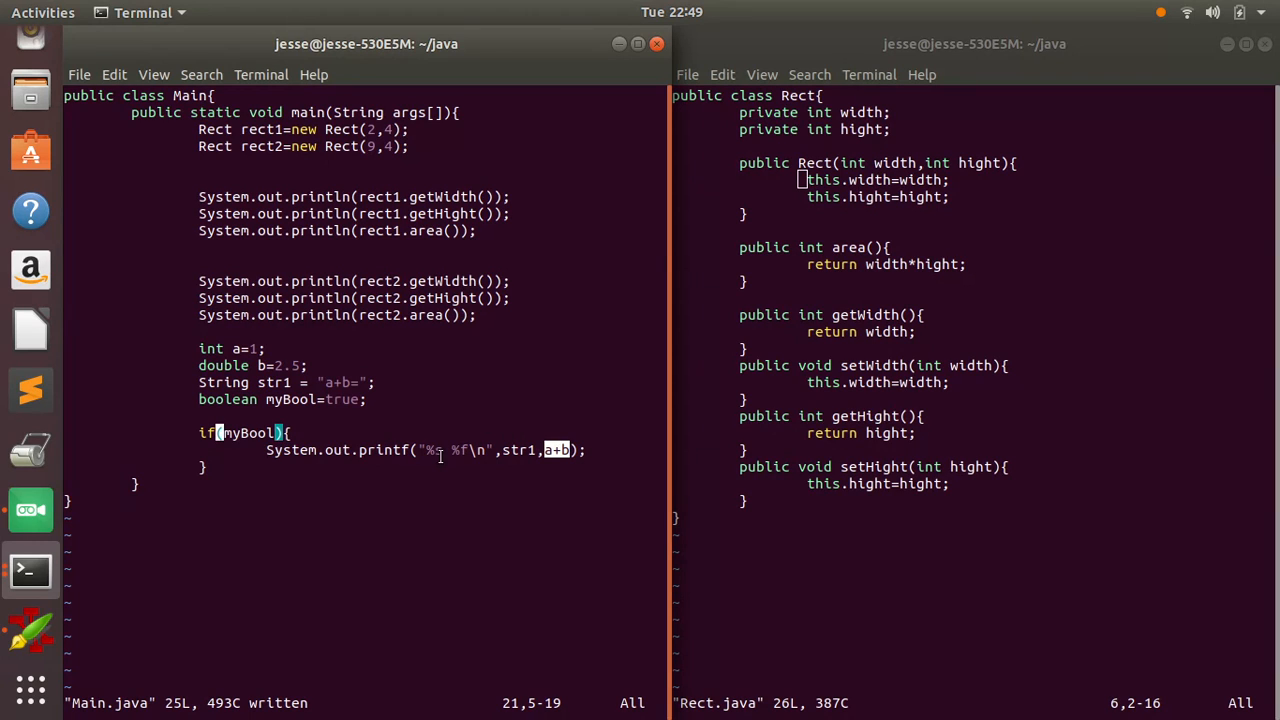
pyautogui.moveTo(450, 448)
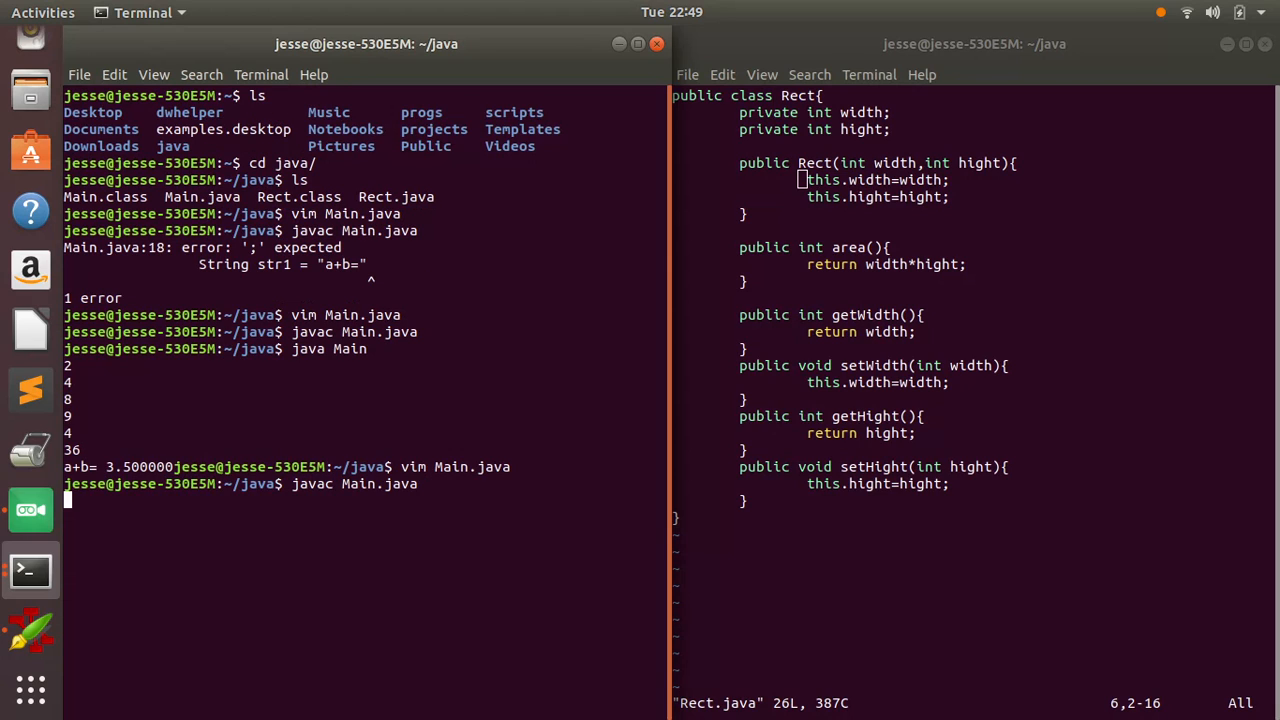
# - Recompile and run java Main so a+b= 3.500000 prints on its own line
pyautogui.write('java Main')
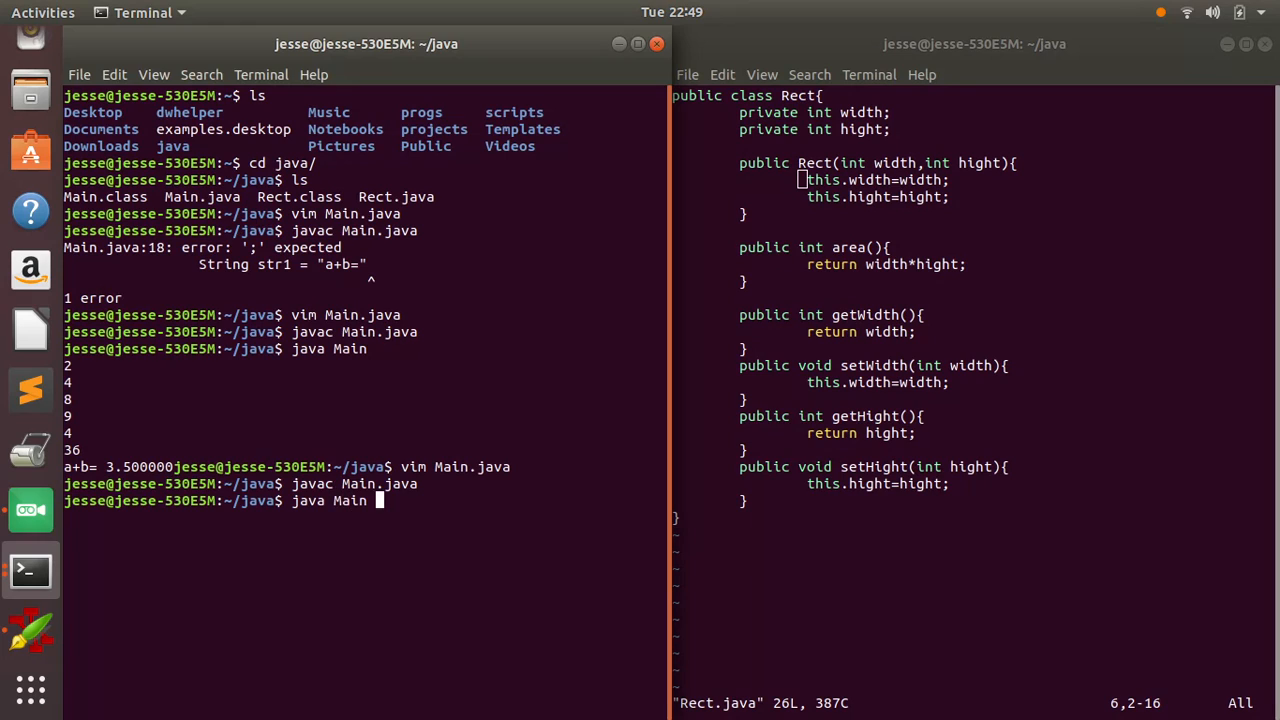
pyautogui.press('Return')
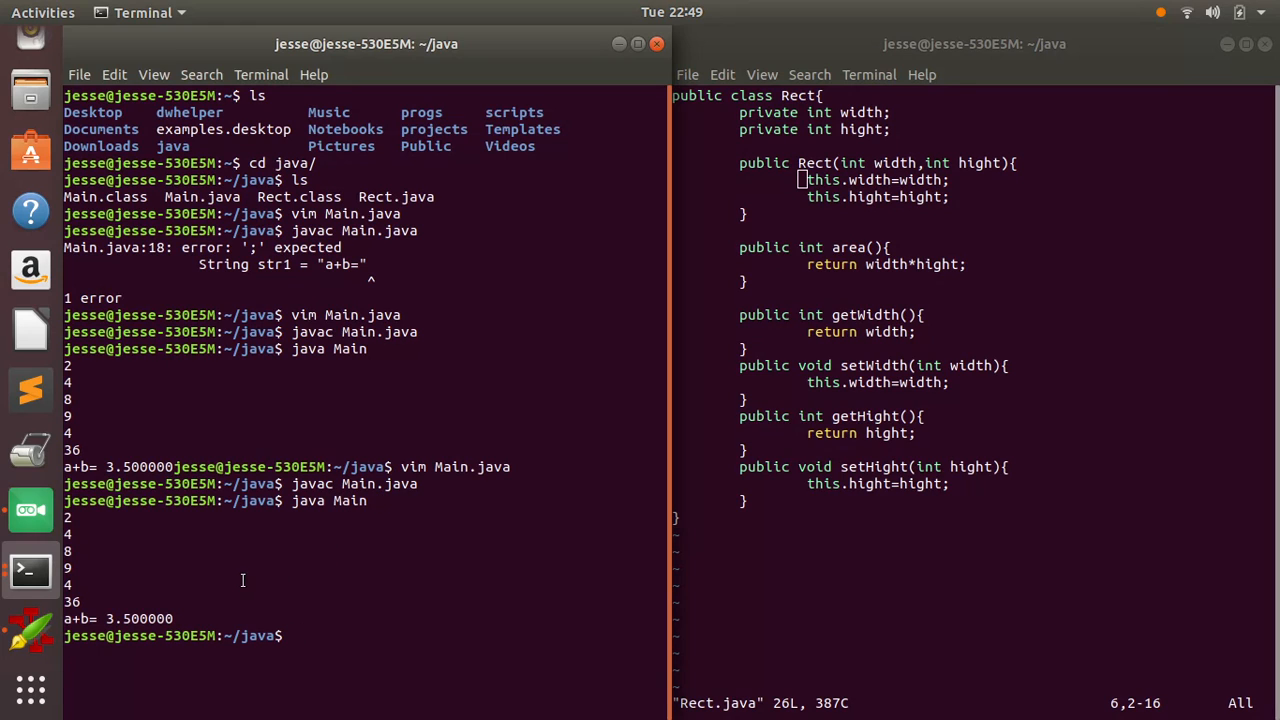
pyautogui.moveTo(30, 630)
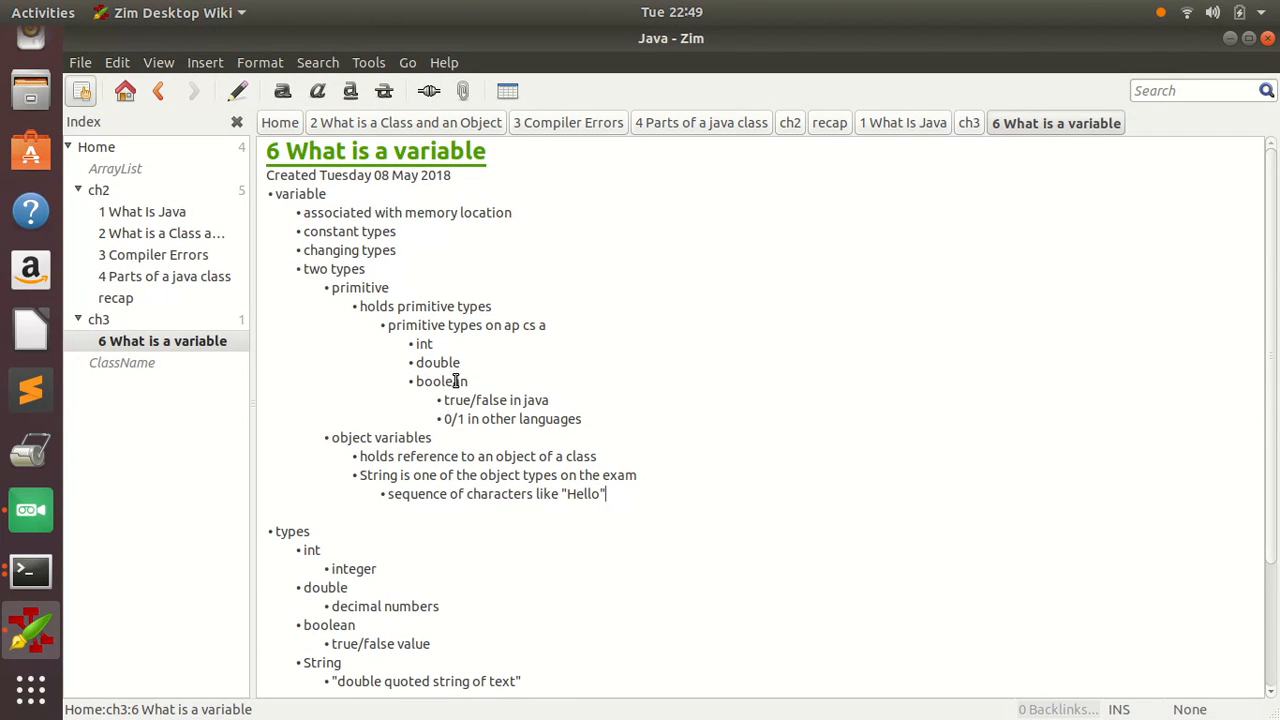
# - Scroll the '6 What is a variable' page to the types and declaration notes
pyautogui.scroll(-3)
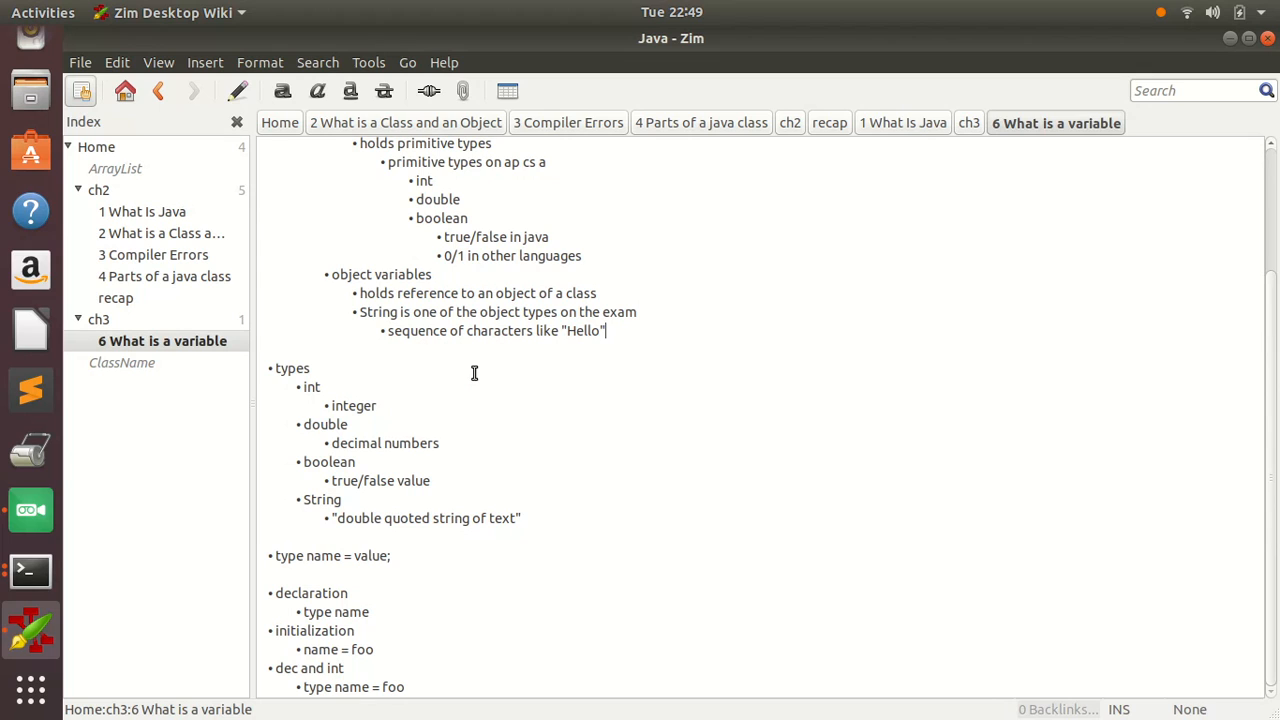
pyautogui.moveTo(296, 388); pyautogui.dragTo(340, 500)
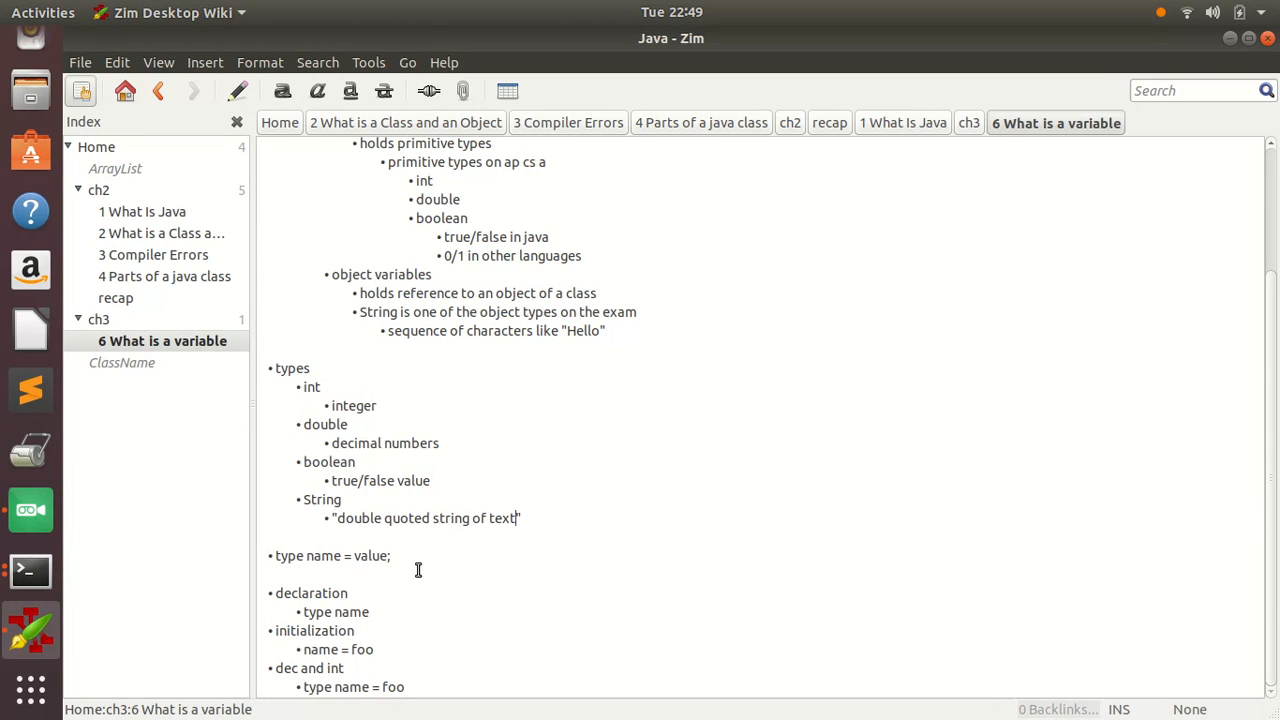
pyautogui.moveTo(310, 622)
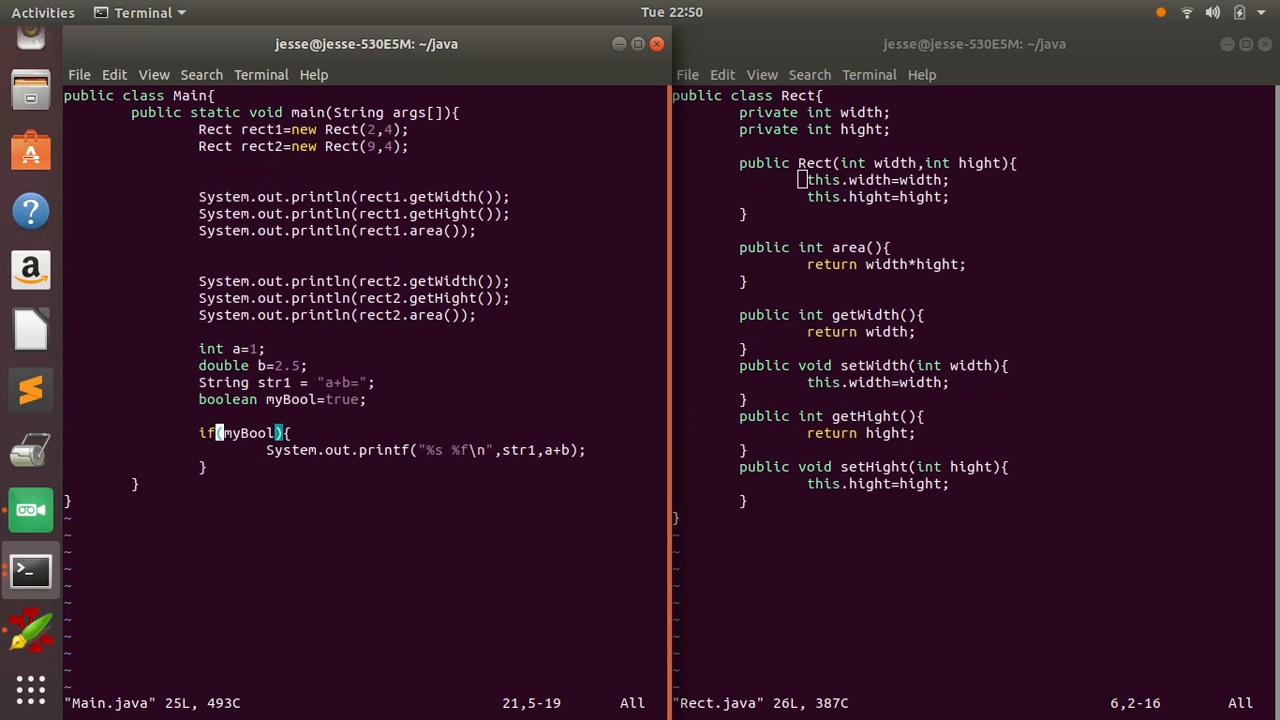
pyautogui.moveTo(204, 348)
pyautogui.write('a=1;')
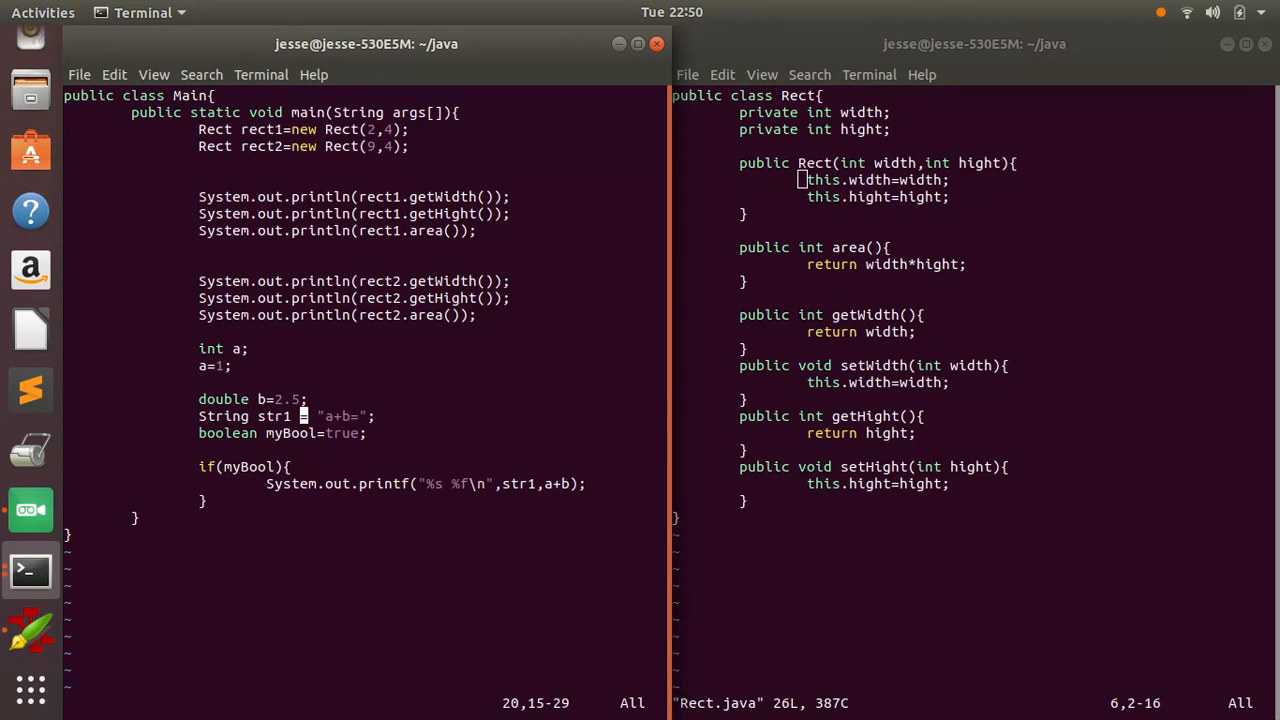
# - Split int a=1; into int a; and a=1; on separate lines, then save and quit
pyautogui.press('Up')
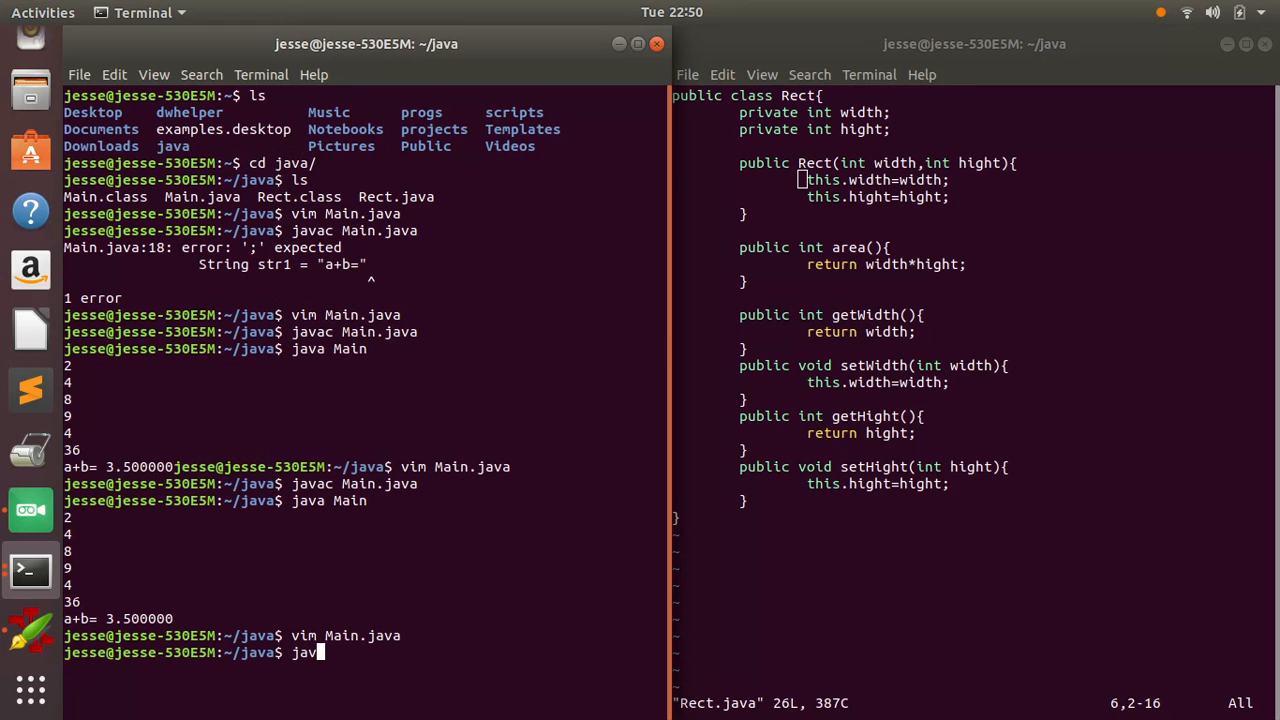
# - Recompile Main.java with javac and rerun java Main, still printing a+b= 3.500000
pyautogui.write('ac Main.java')
pyautogui.press('Return')
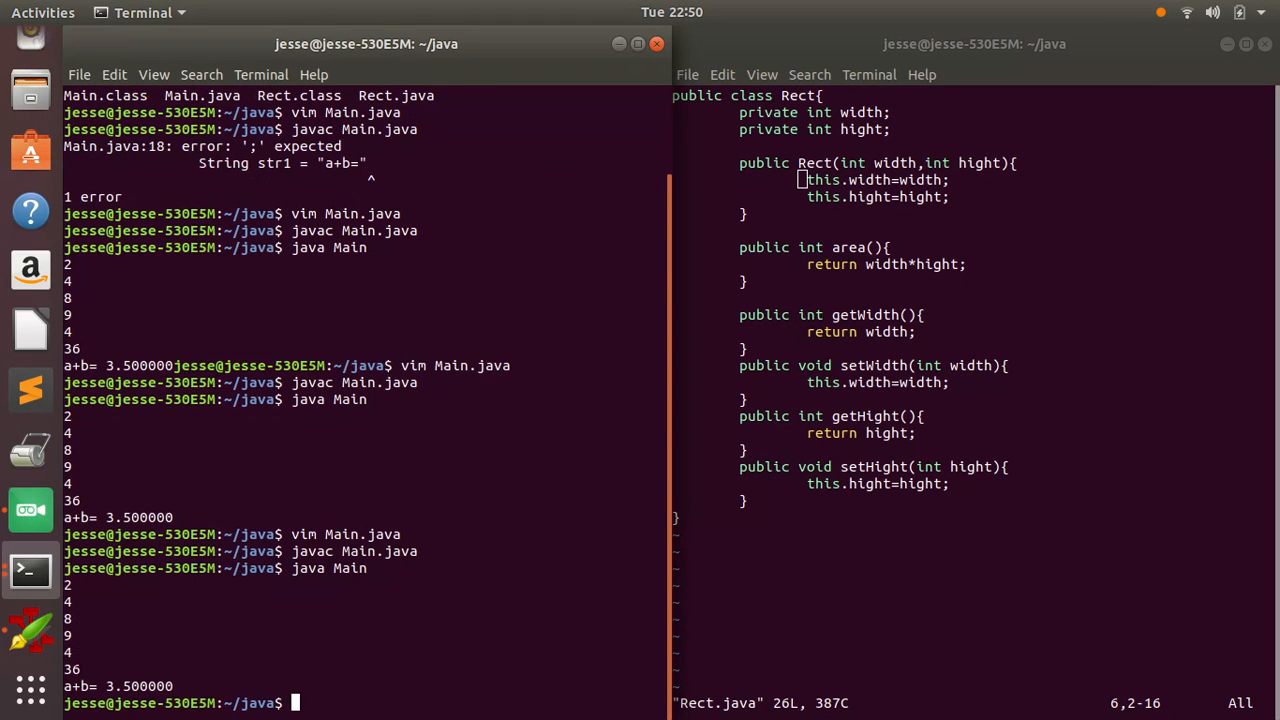
pyautogui.moveTo(292, 702)
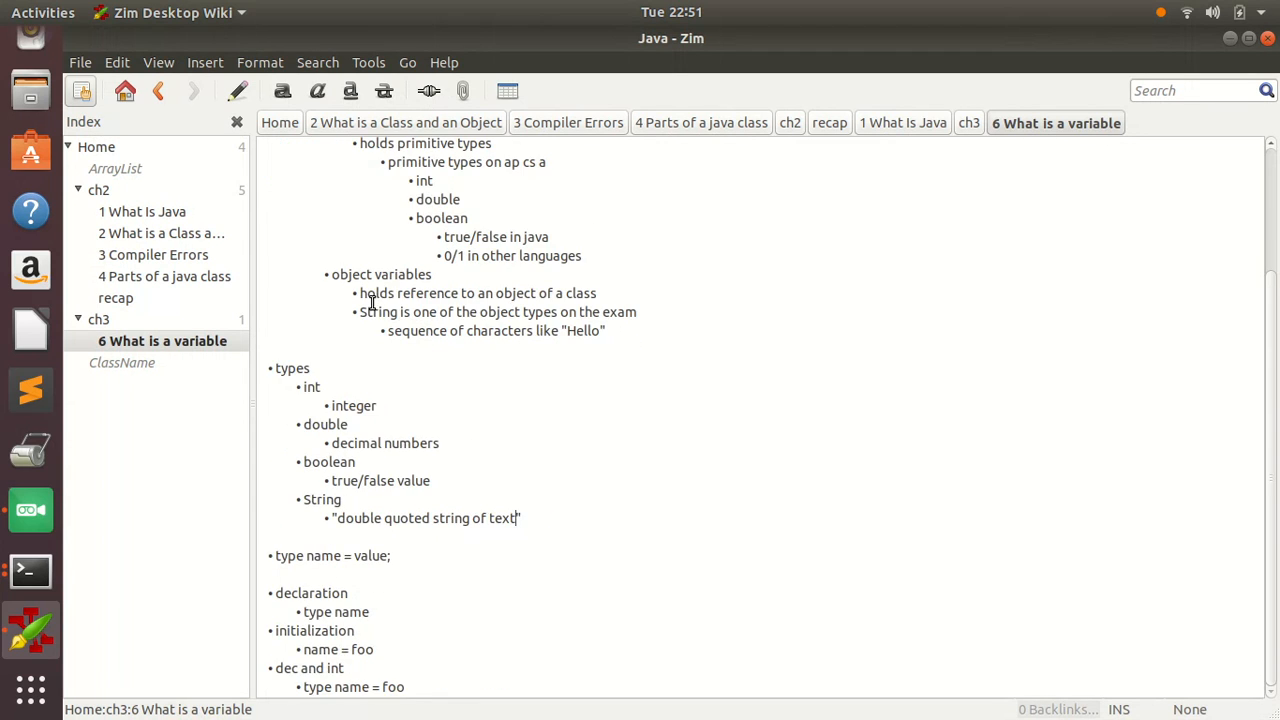
# - Scroll the '6 What is a variable' note back to its top
pyautogui.scroll(3)
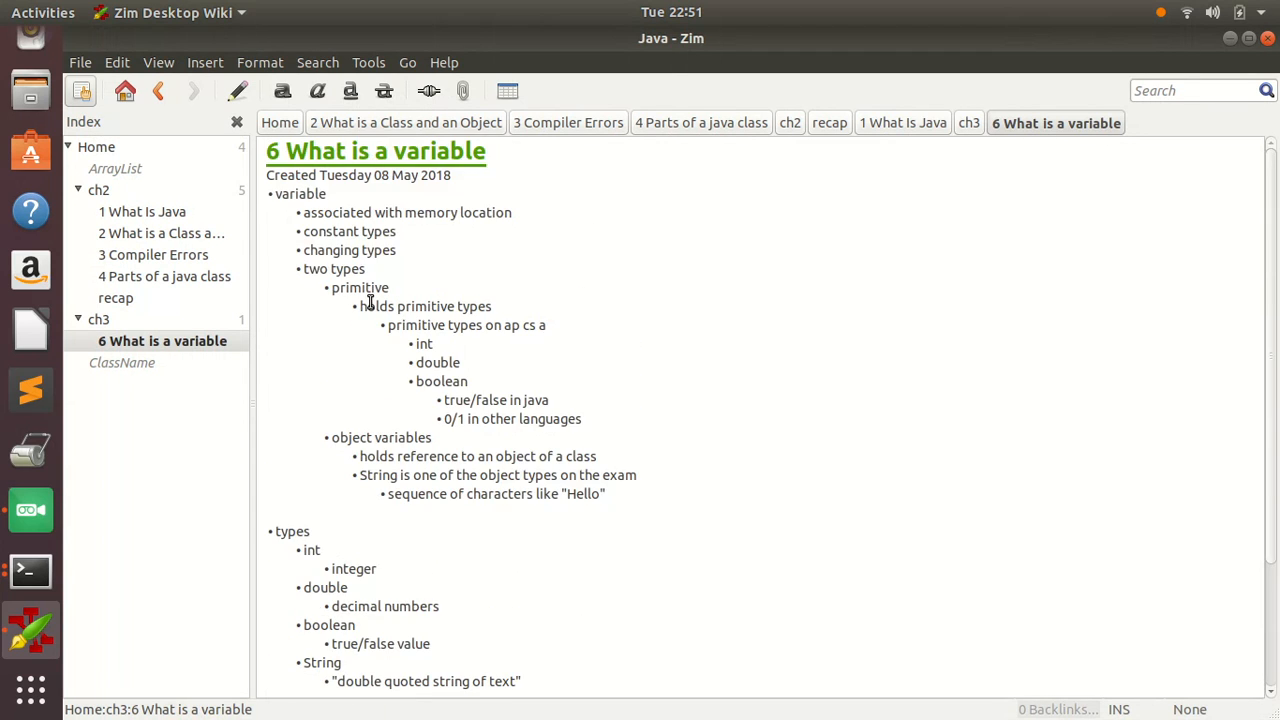